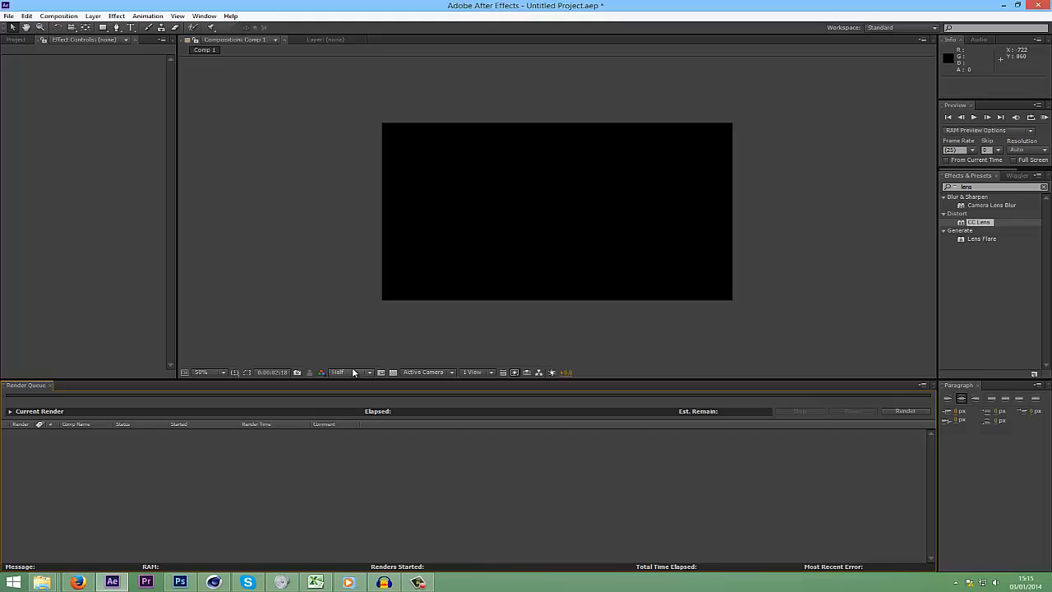
mouse_move(285, 319)
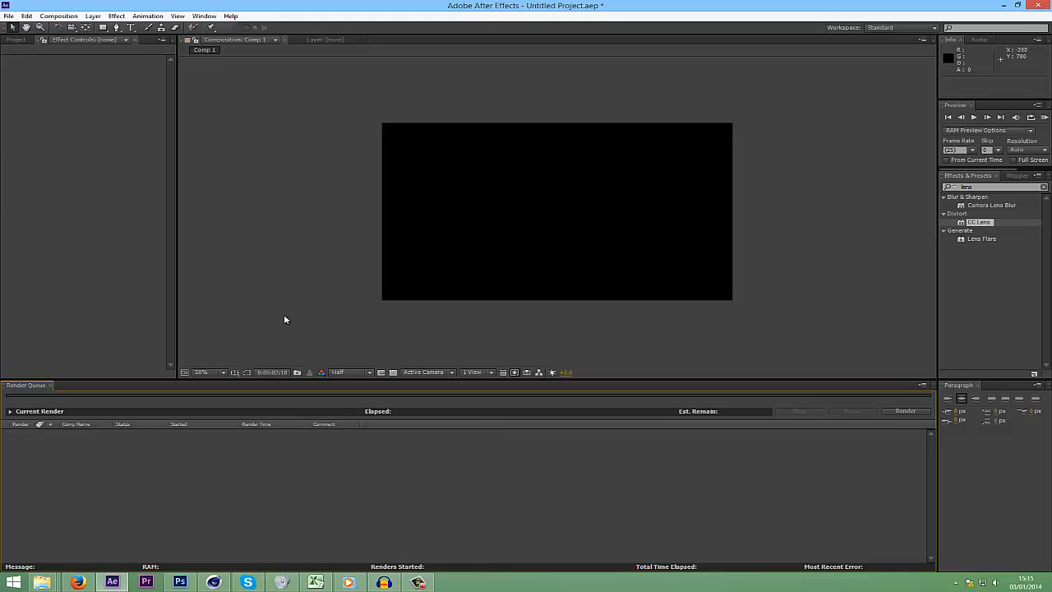
mouse_move(272, 228)
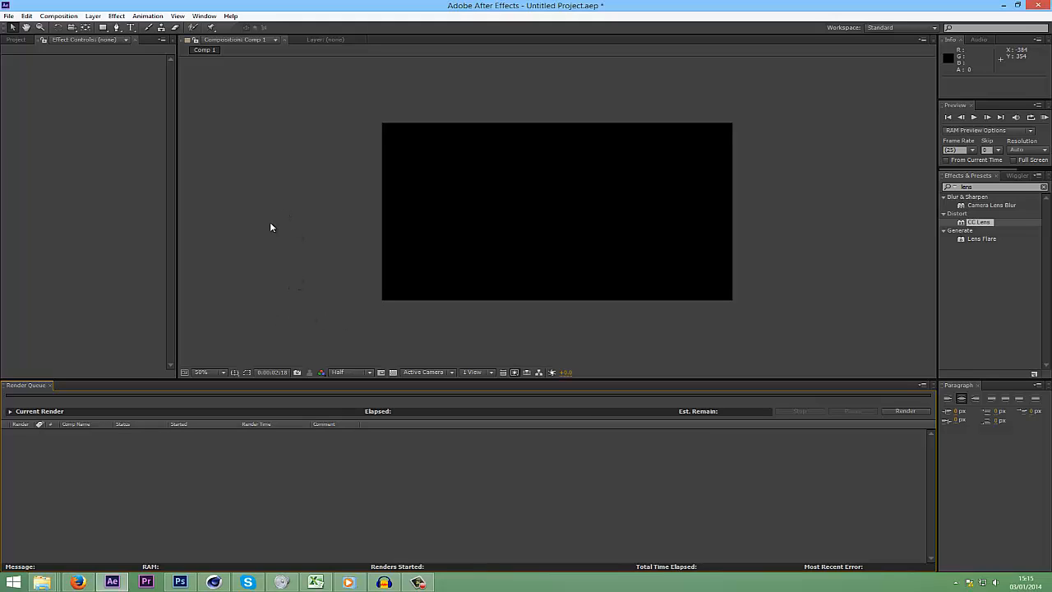
mouse_move(477, 314)
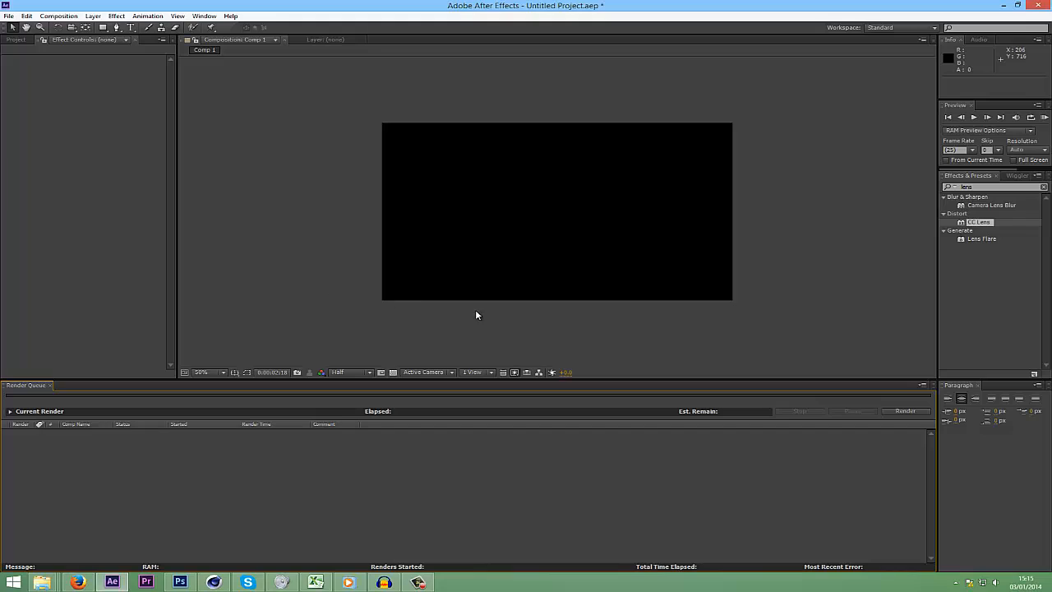
mouse_move(621, 274)
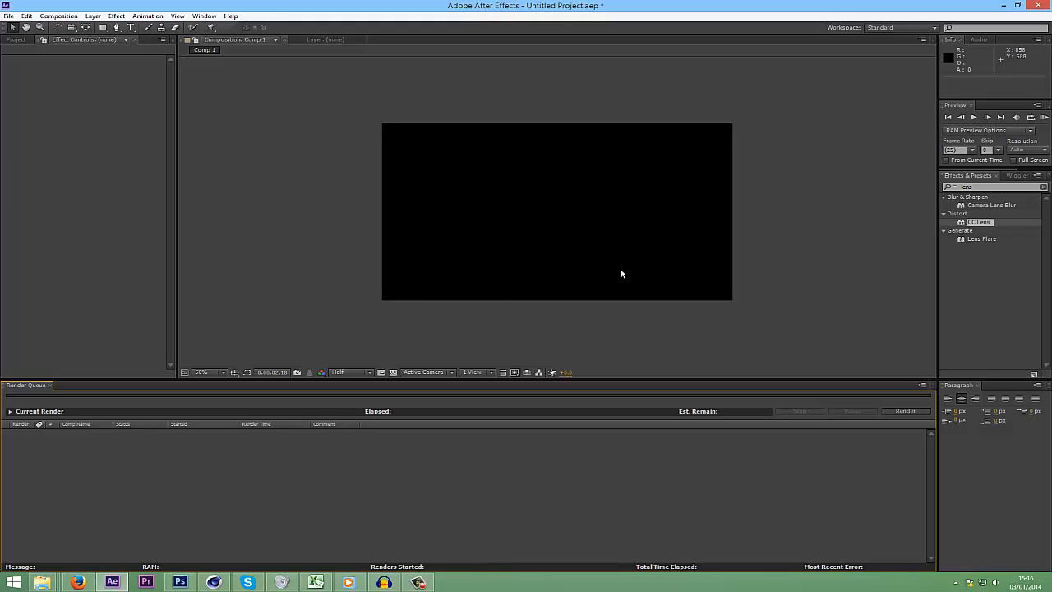
mouse_move(574, 255)
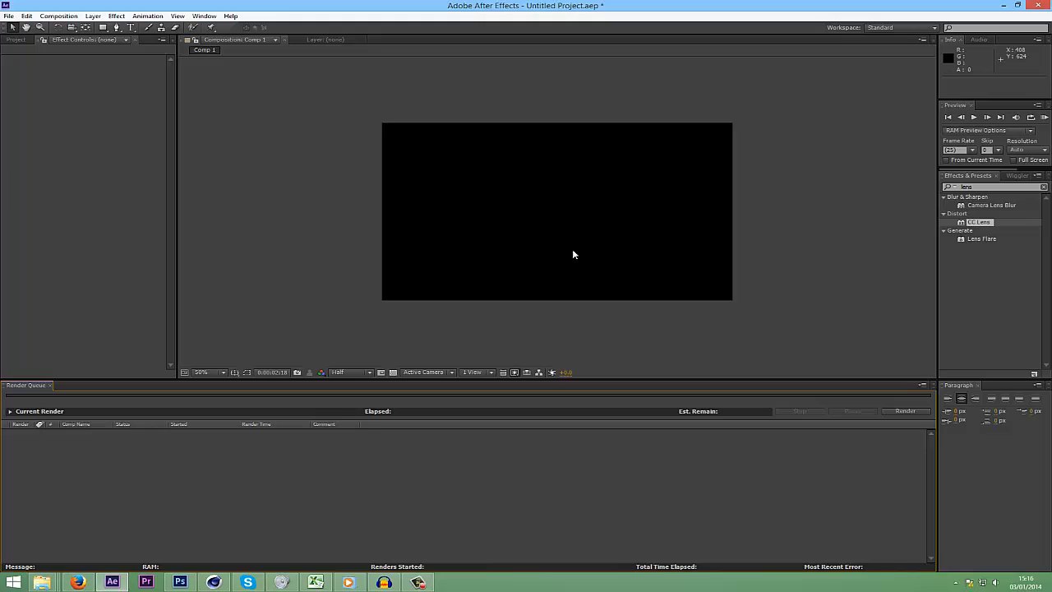
mouse_move(281, 466)
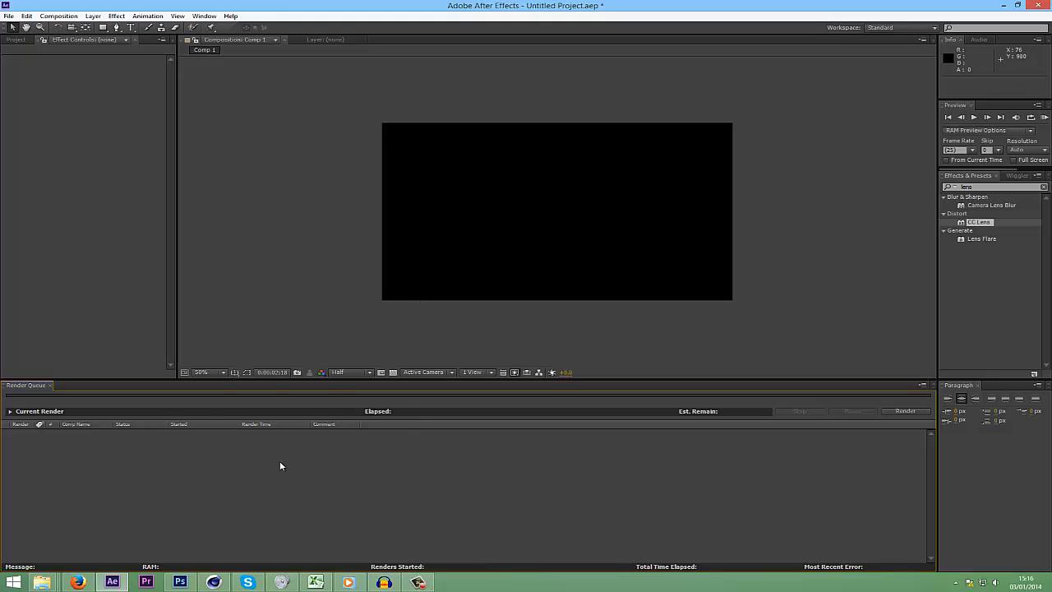
mouse_move(466, 397)
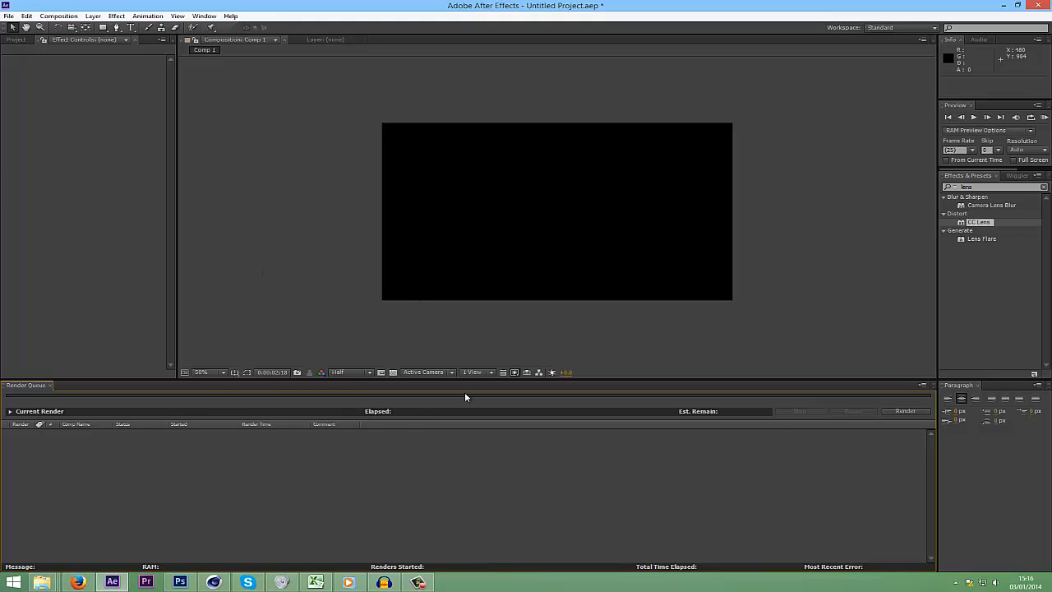
mouse_move(448, 438)
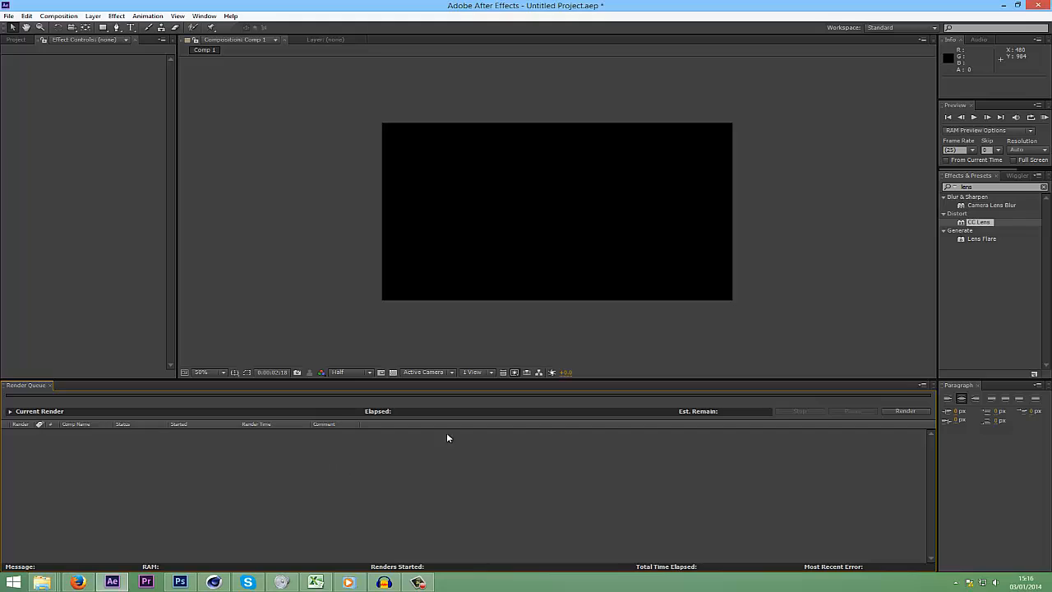
mouse_move(278, 503)
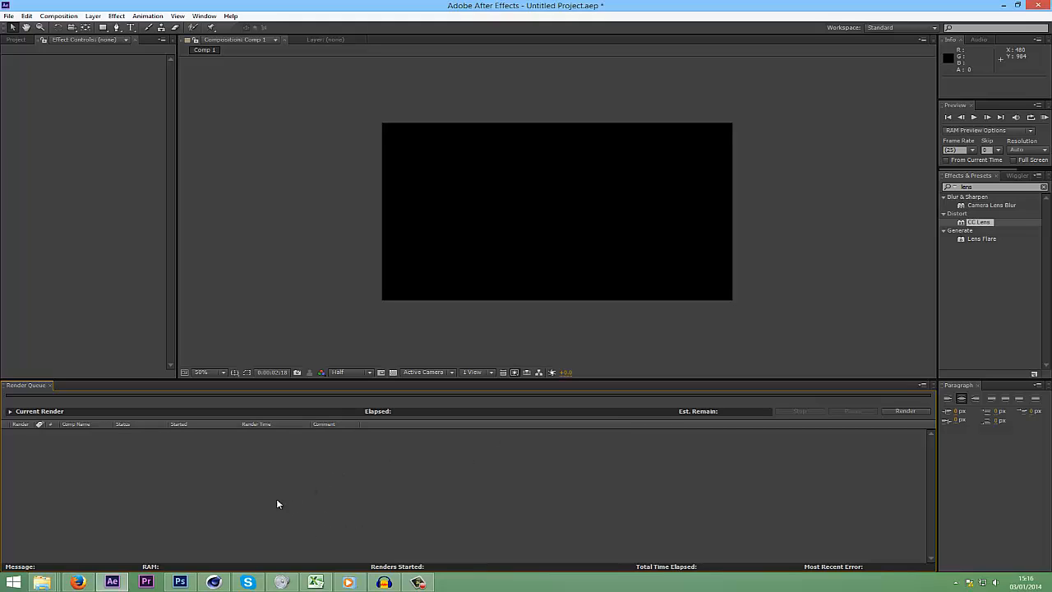
mouse_move(373, 513)
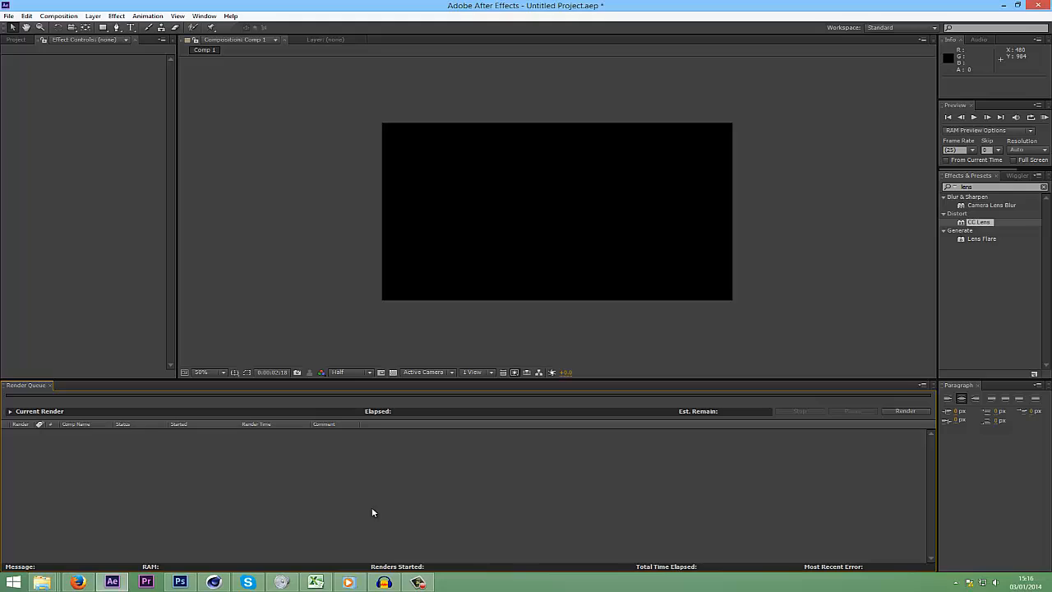
mouse_move(433, 465)
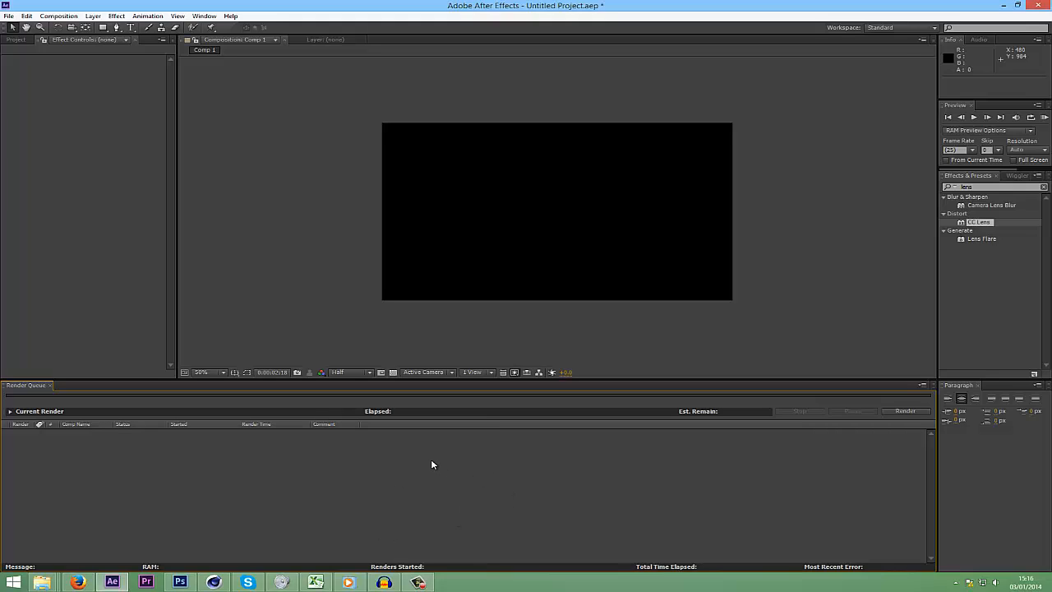
mouse_move(371, 408)
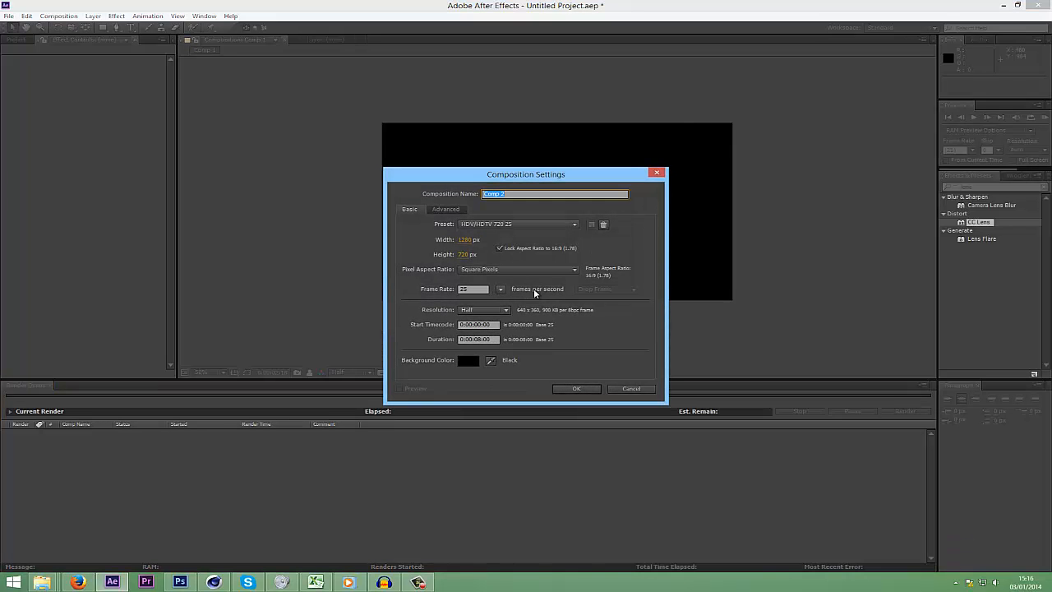
mouse_move(539, 351)
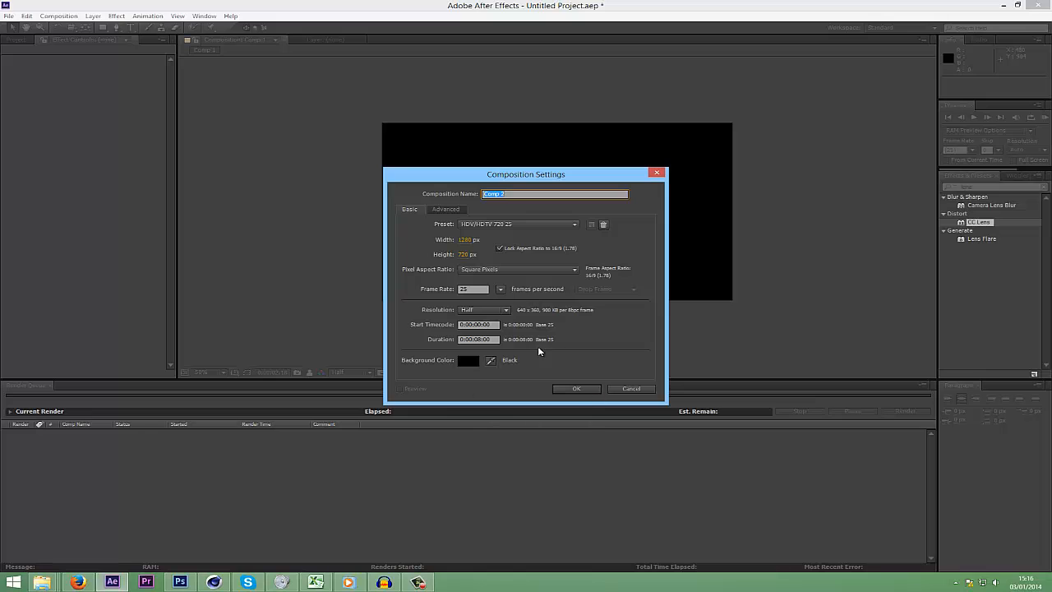
- Confirm Comp 2 with the HDTV 720 25 fps preset and 8-second duration
click(577, 388)
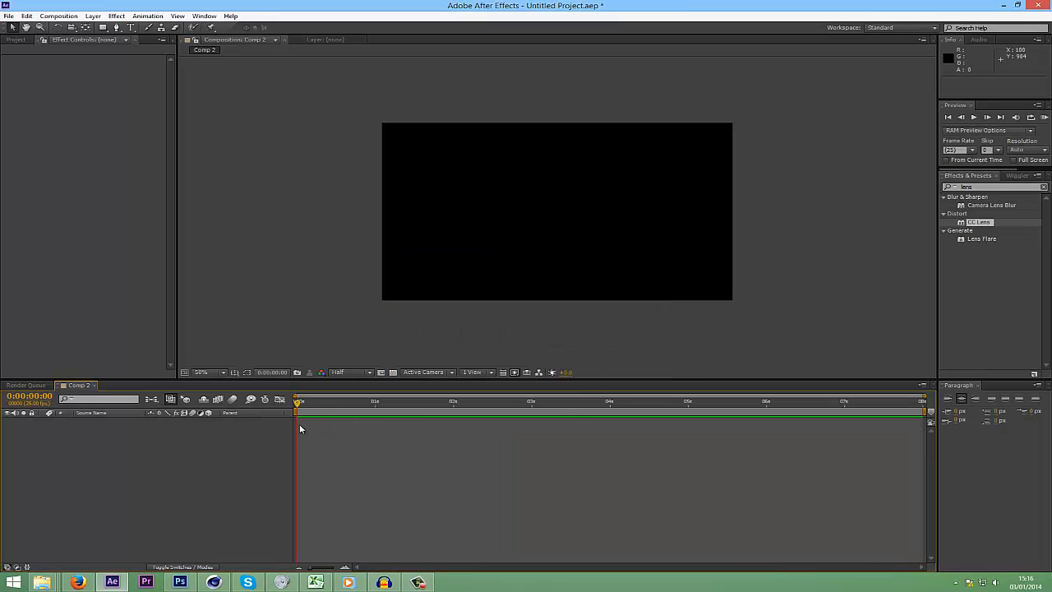
mouse_move(173, 439)
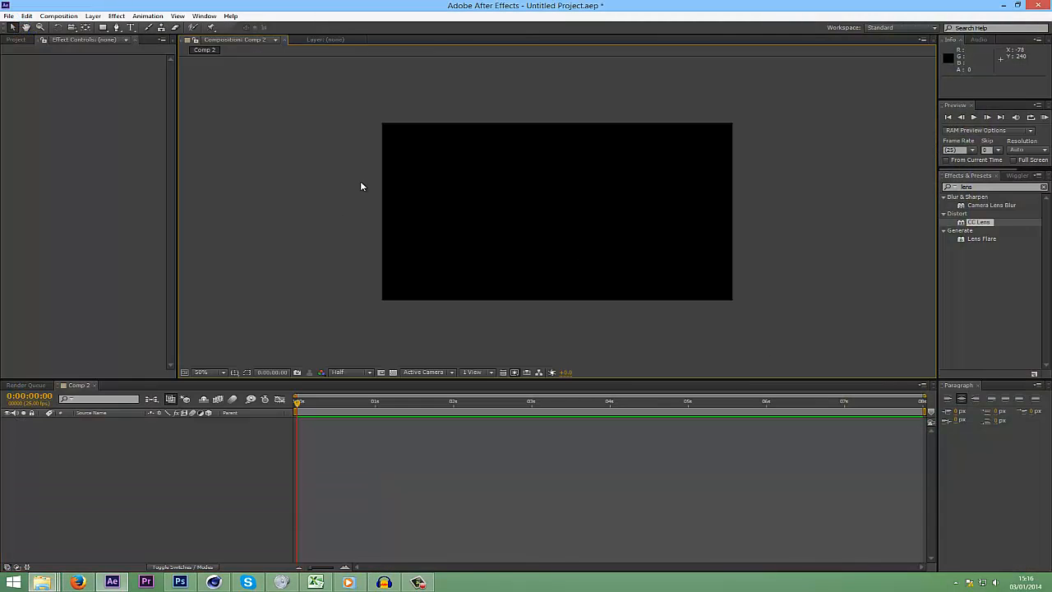
mouse_move(353, 355)
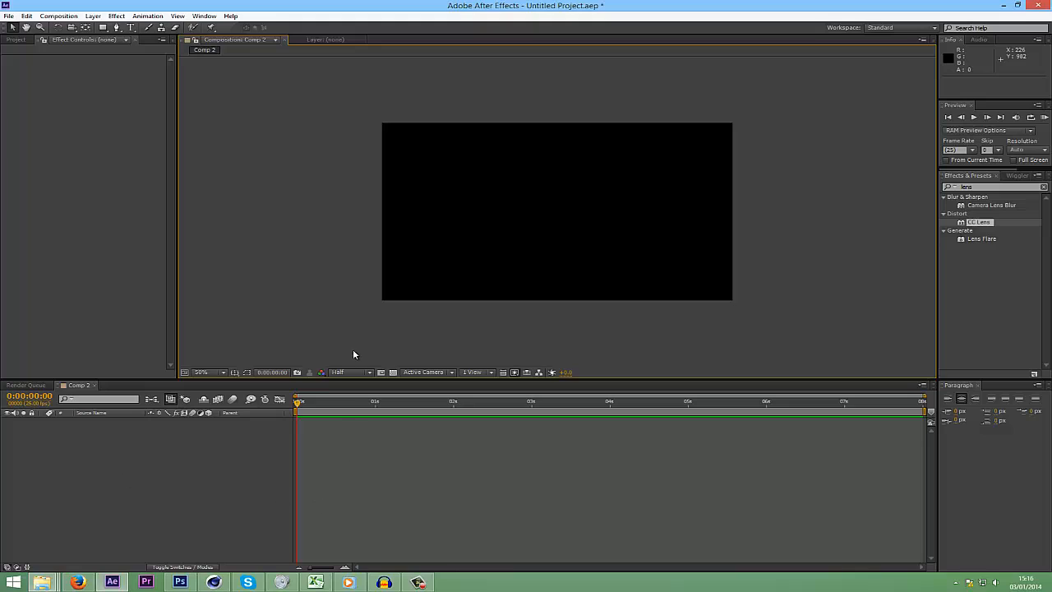
mouse_move(352, 317)
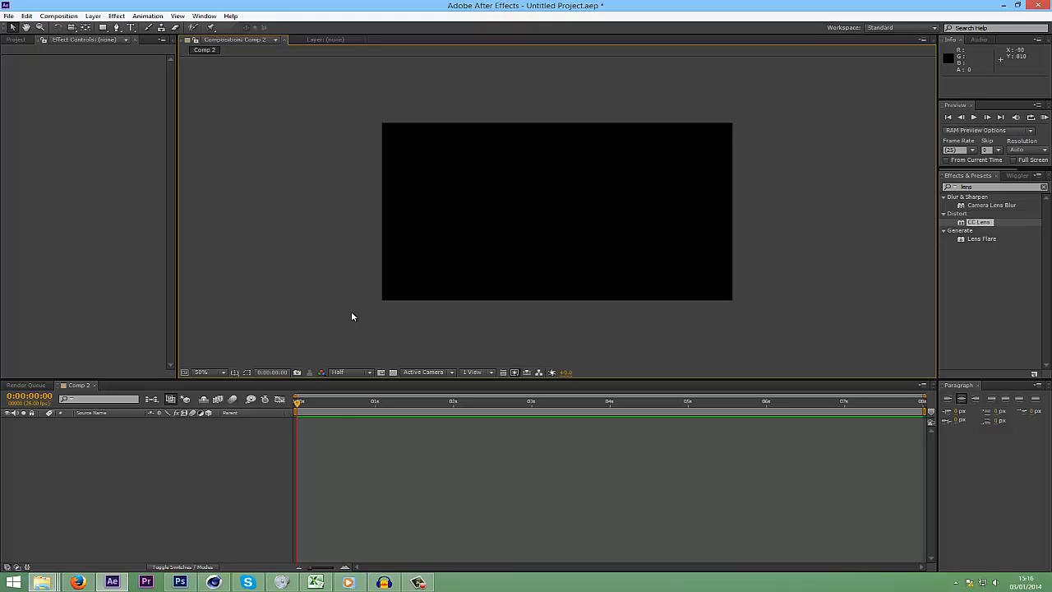
mouse_move(345, 129)
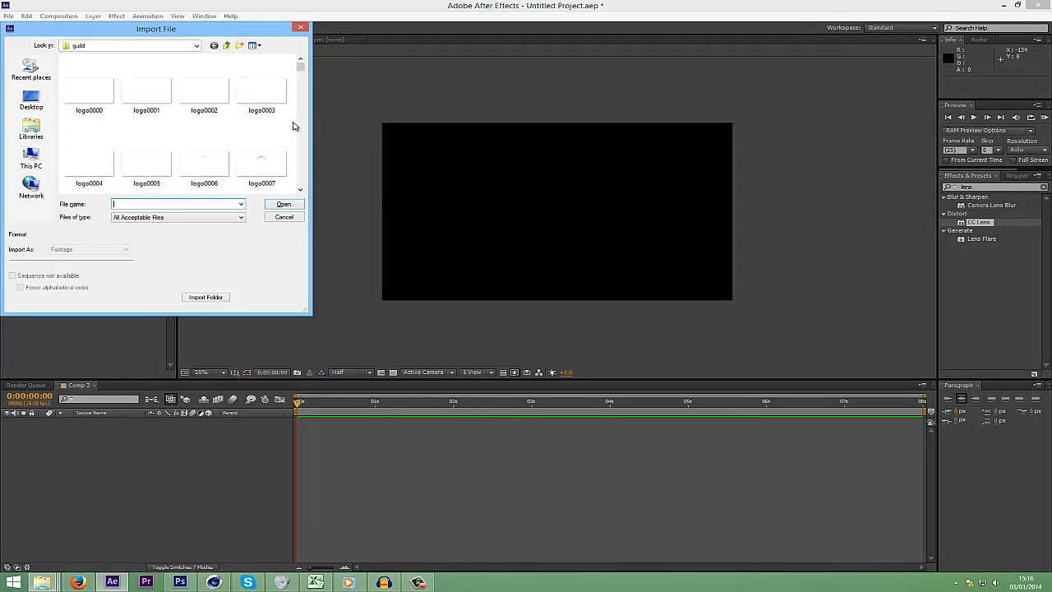
- Import logo0000 from the guild folder as a PNG sequence
click(146, 86)
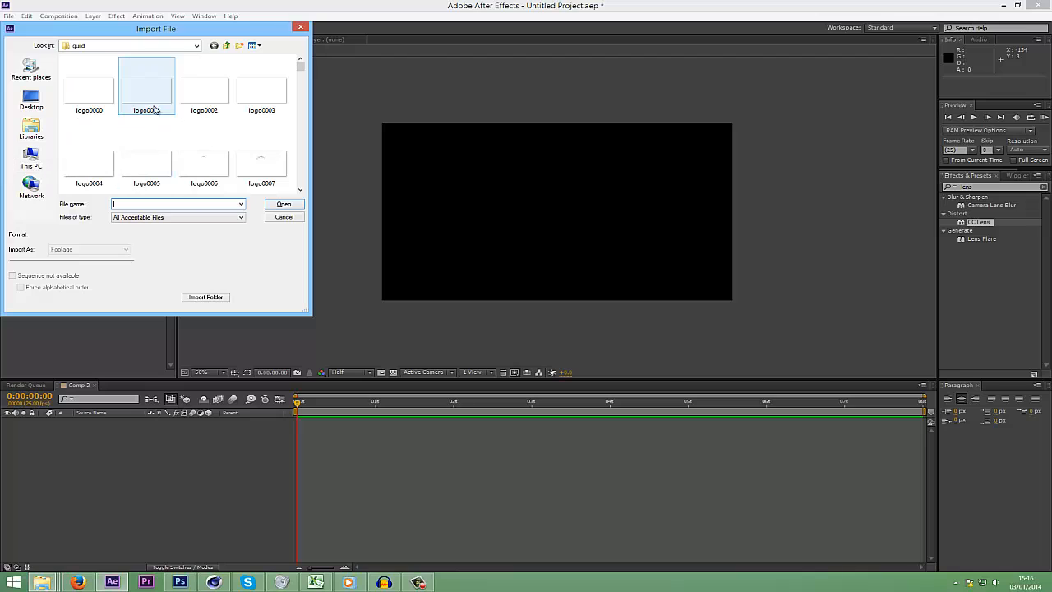
mouse_move(140, 99)
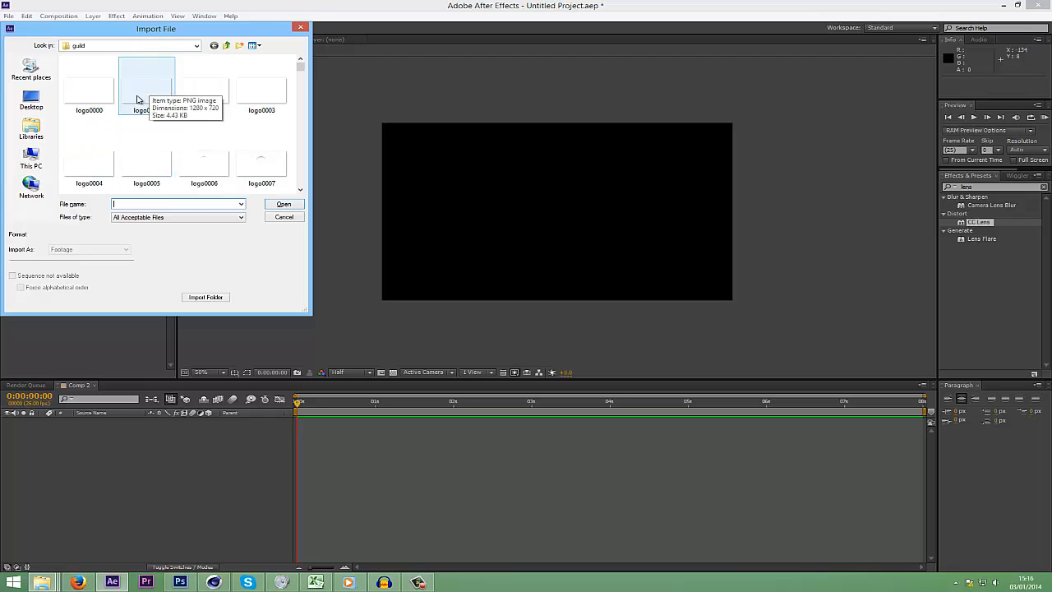
click(89, 86)
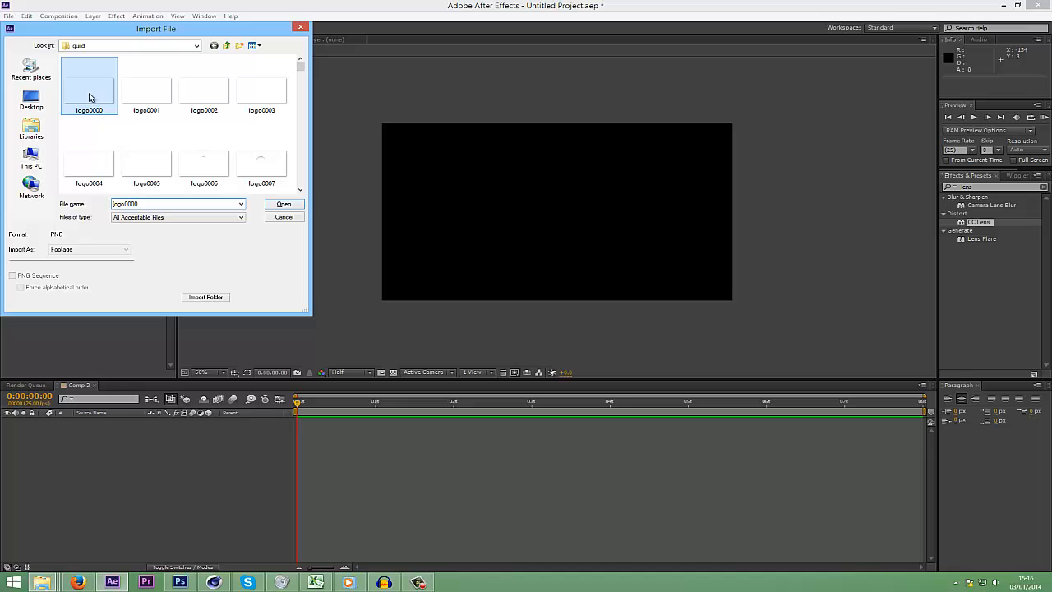
click(13, 275)
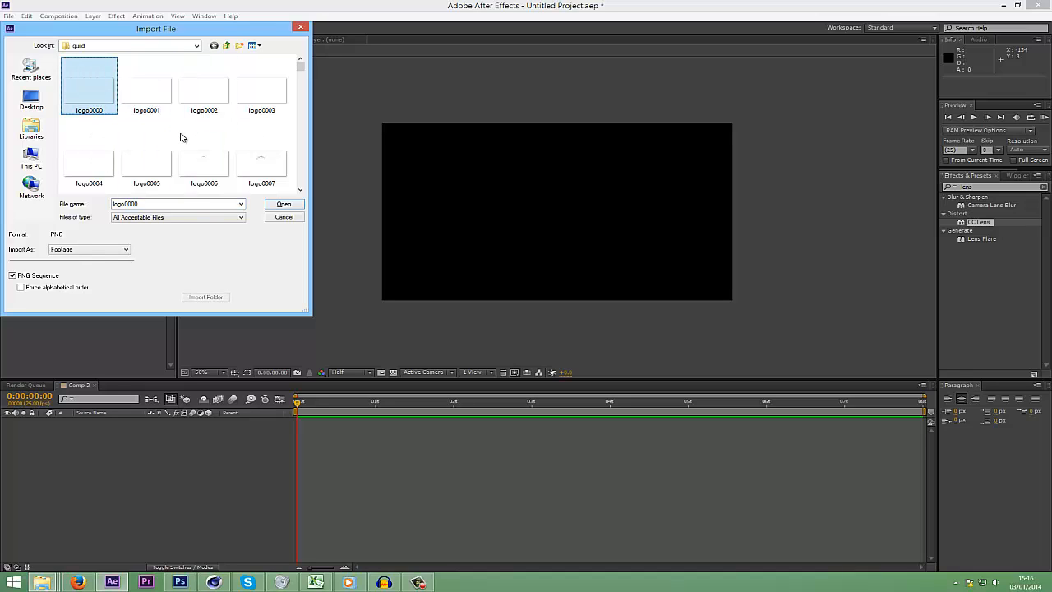
click(147, 86)
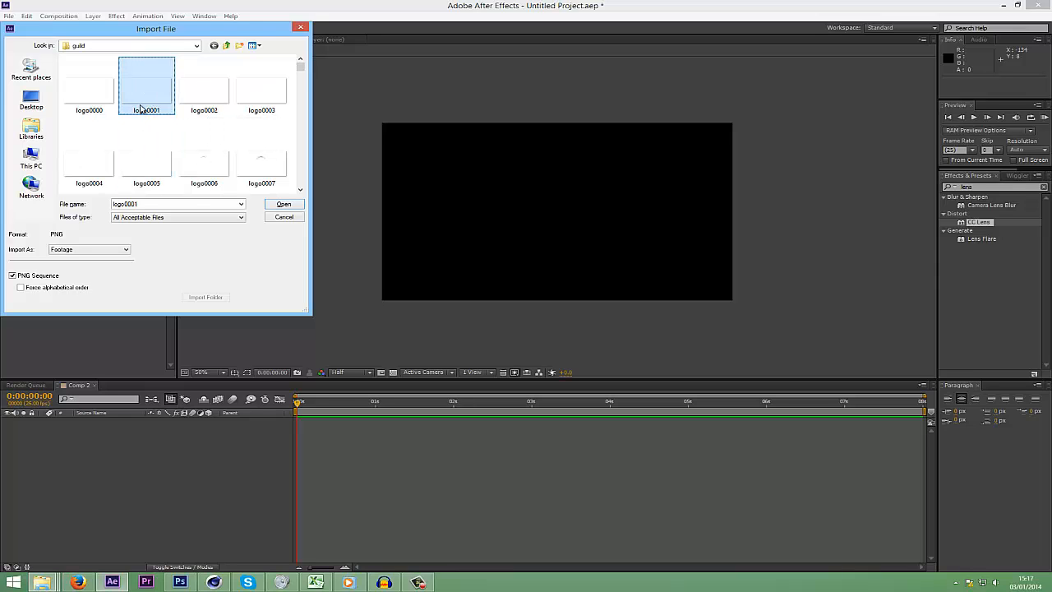
click(283, 204)
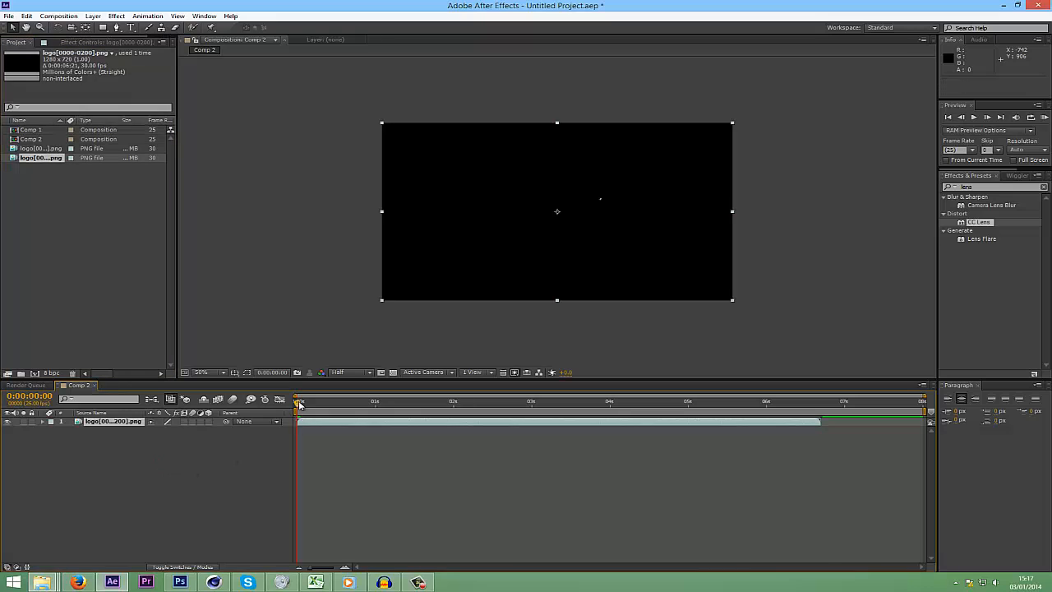
- Scrub the shattering logo animation to find the impact frame at 0:00:03:09
click(366, 401)
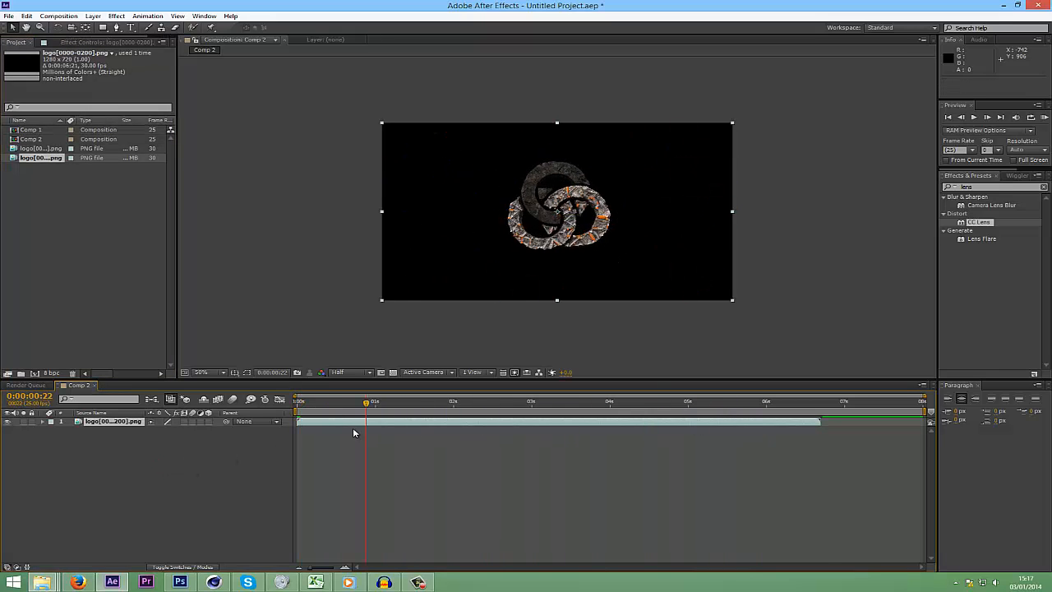
click(565, 404)
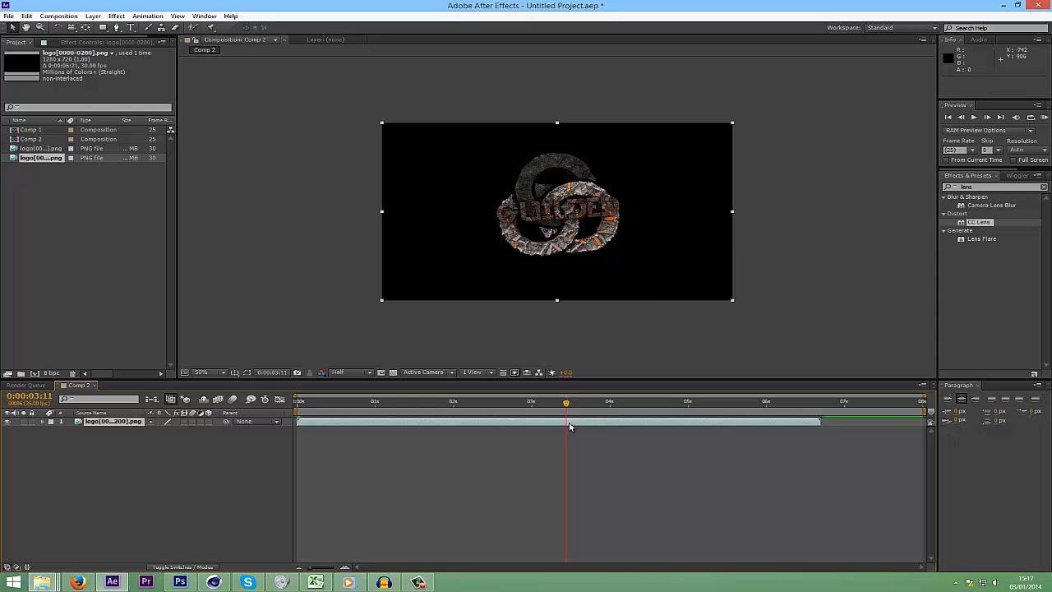
drag(567, 402, 551, 402)
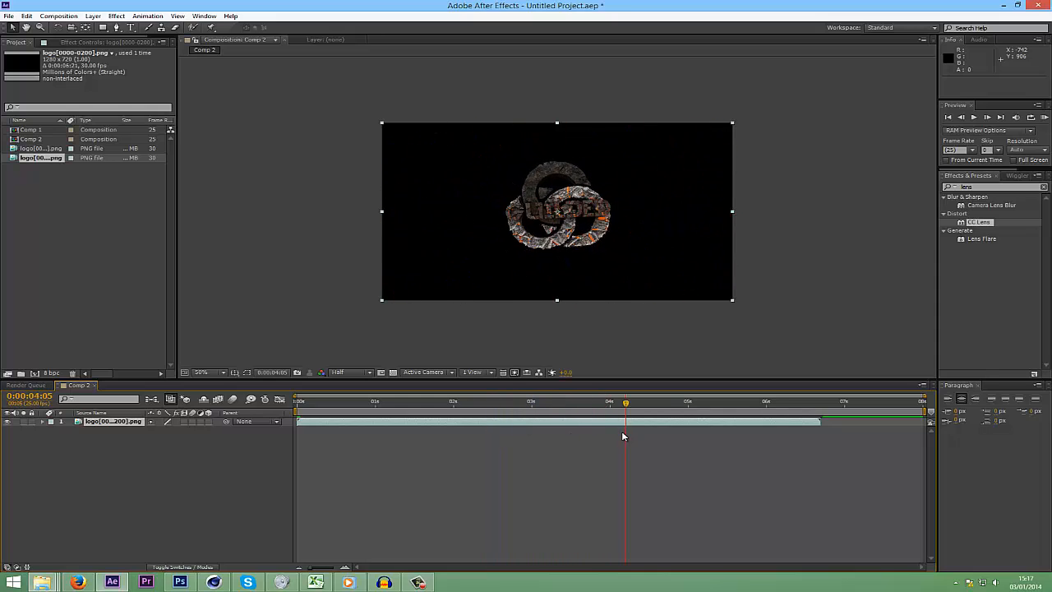
click(590, 402)
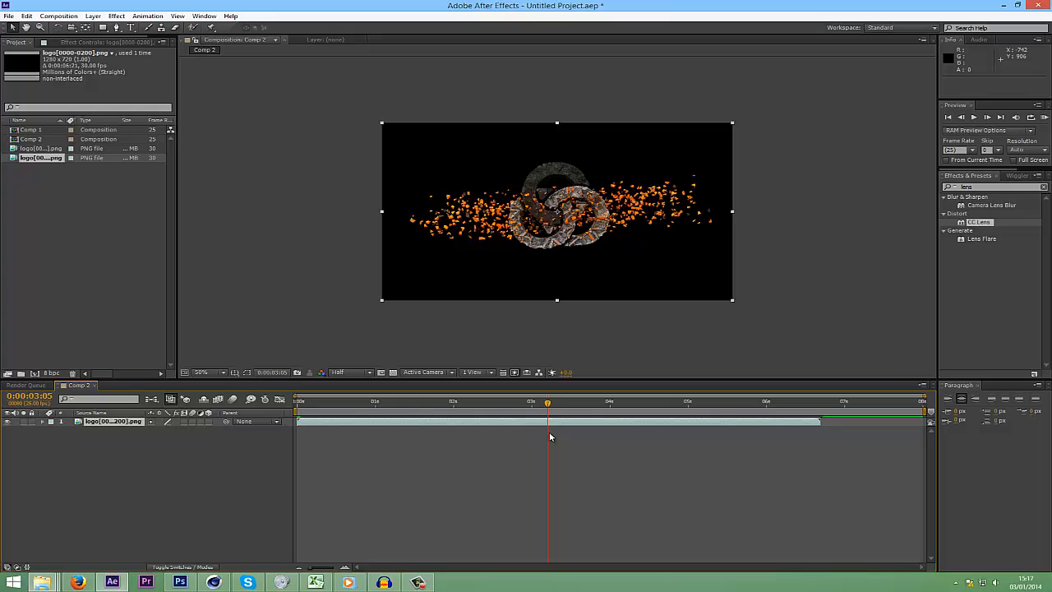
drag(546, 402, 519, 402)
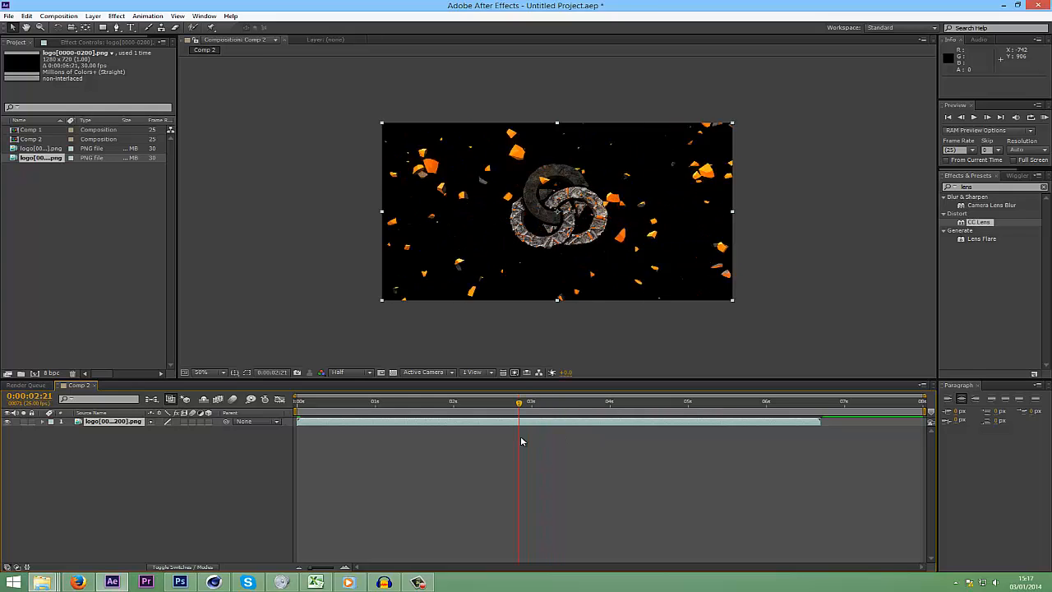
click(531, 403)
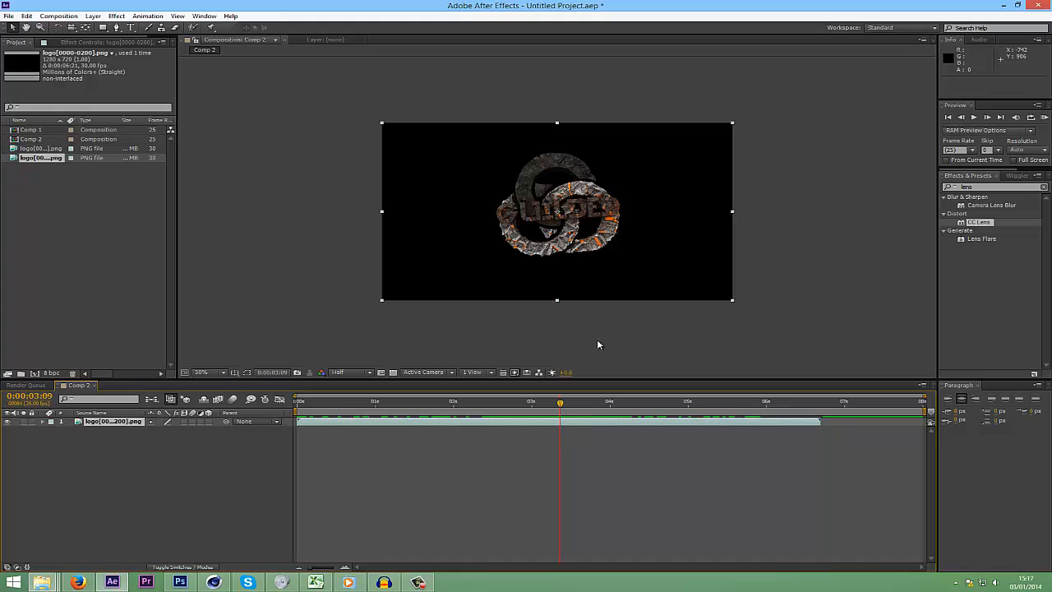
mouse_move(533, 201)
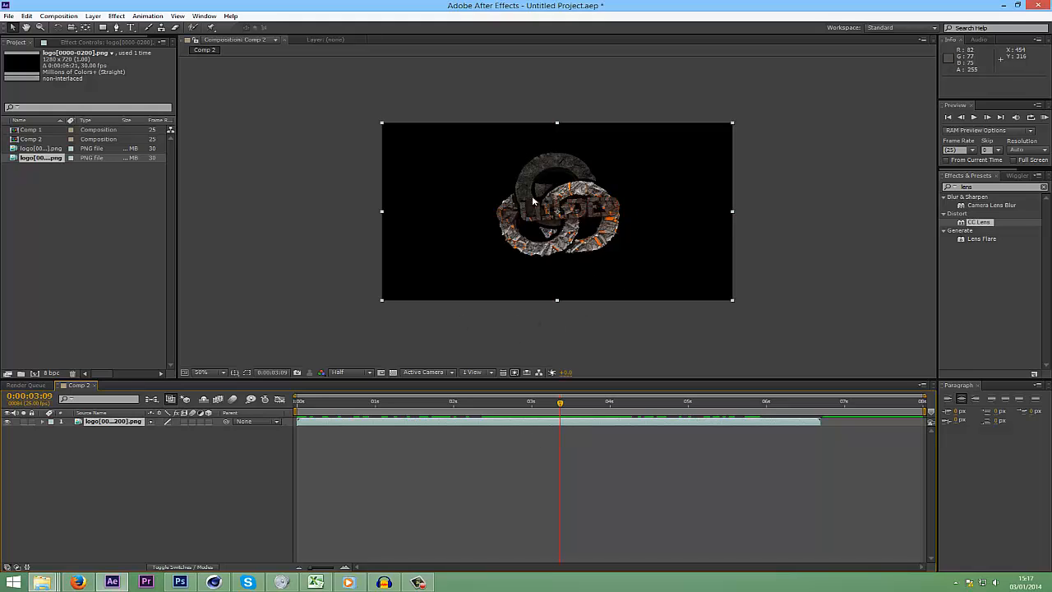
mouse_move(732, 131)
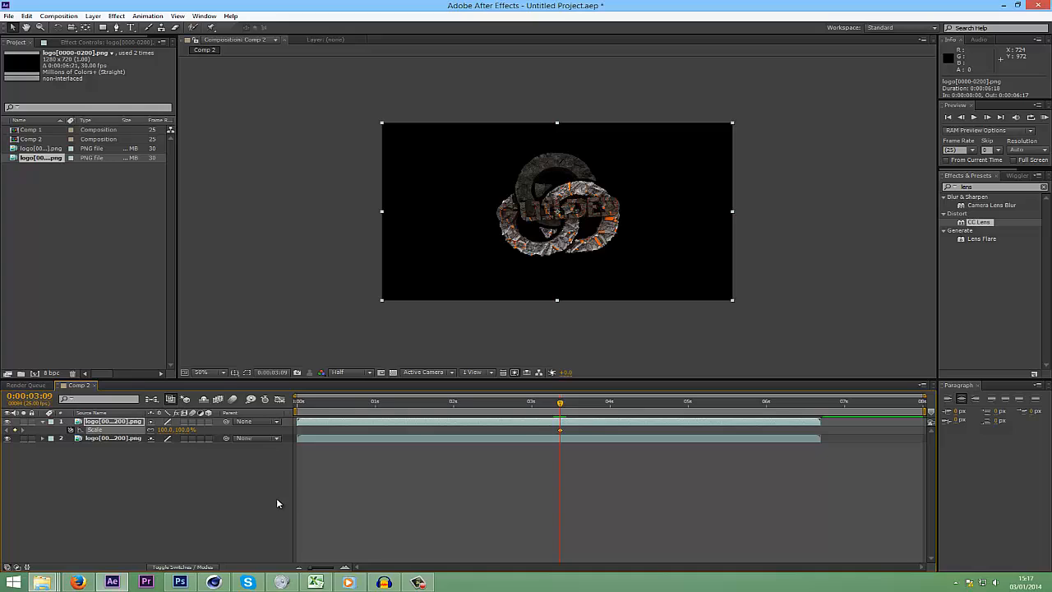
mouse_move(414, 469)
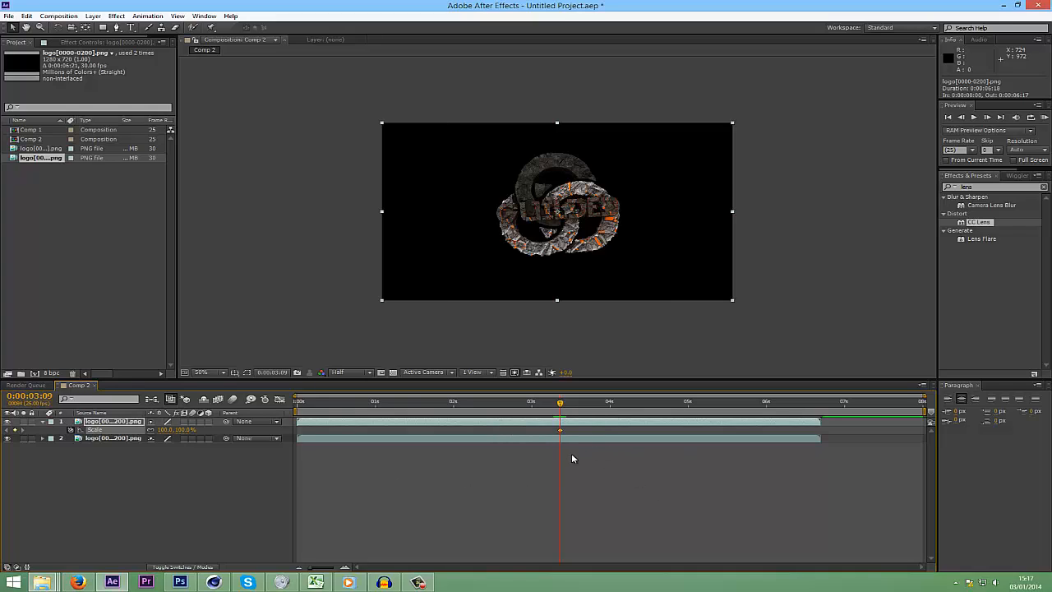
mouse_move(488, 468)
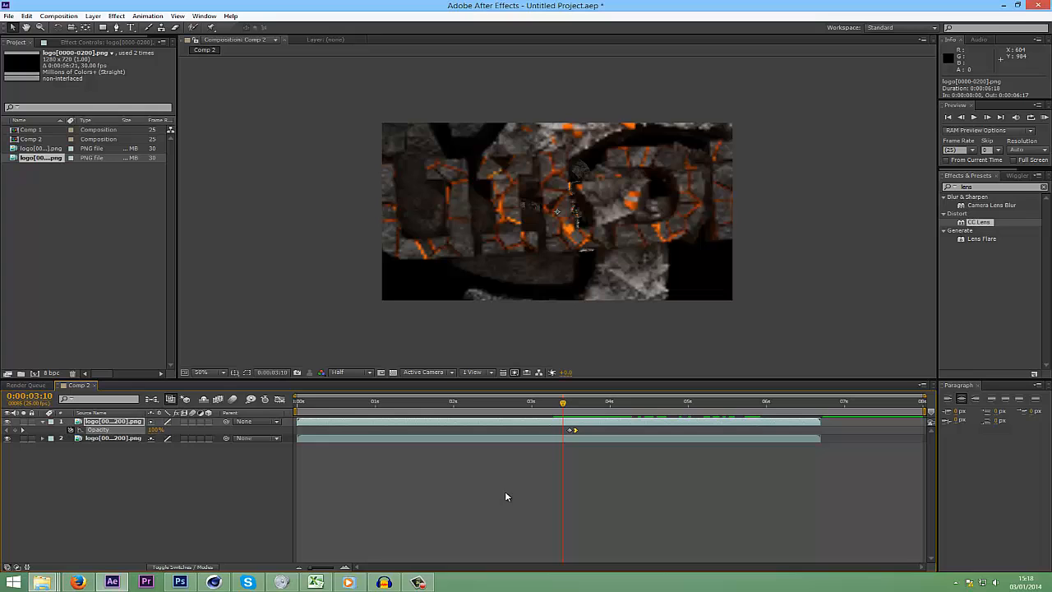
mouse_move(562, 405)
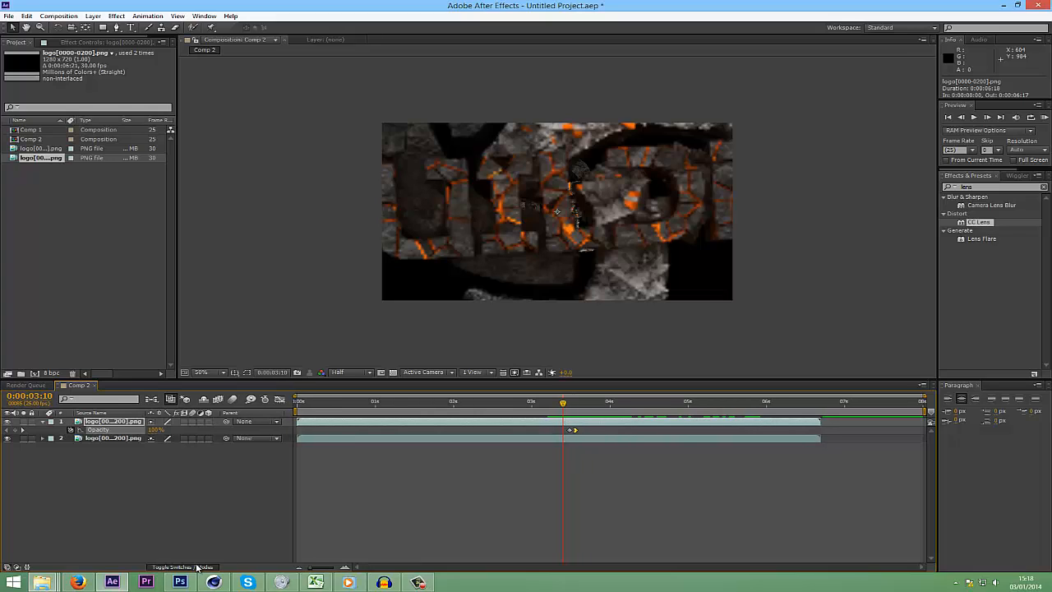
- Reveal the layer switch columns to reach the motion blur switch
click(183, 568)
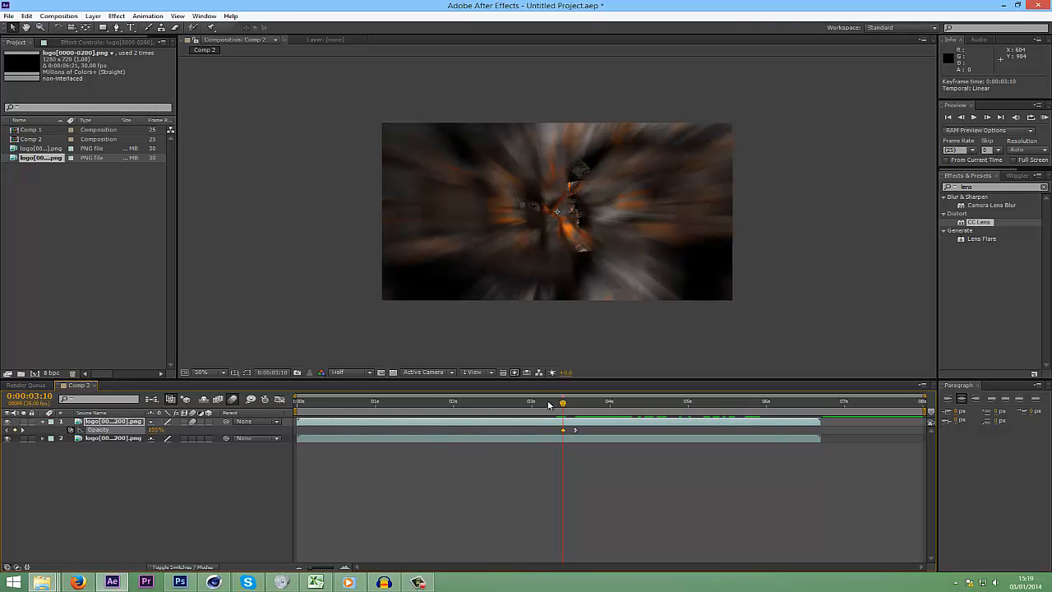
- Jump before the impact and preview the top logo copy's twisting burst
click(600, 403)
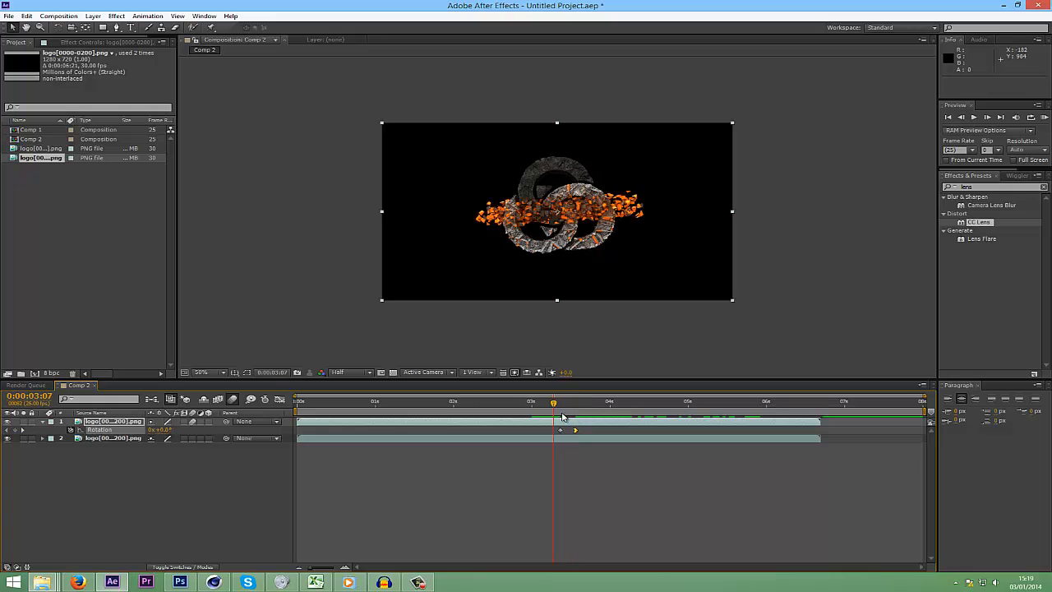
drag(553, 401, 575, 401)
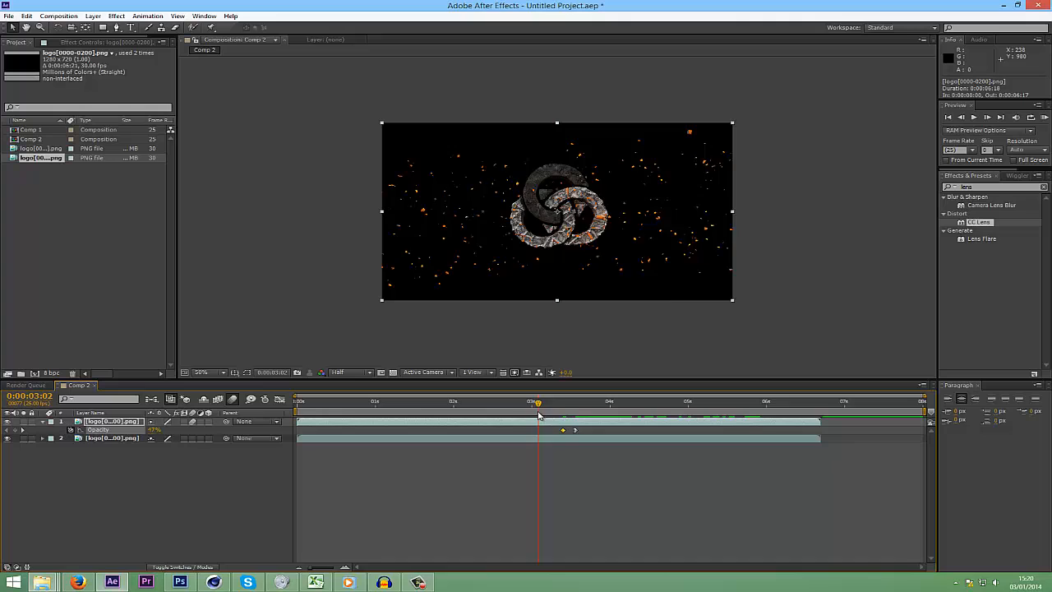
- Check the top logo's opacity fade by scrubbing from 2:08 to the impact frame
drag(538, 402, 478, 401)
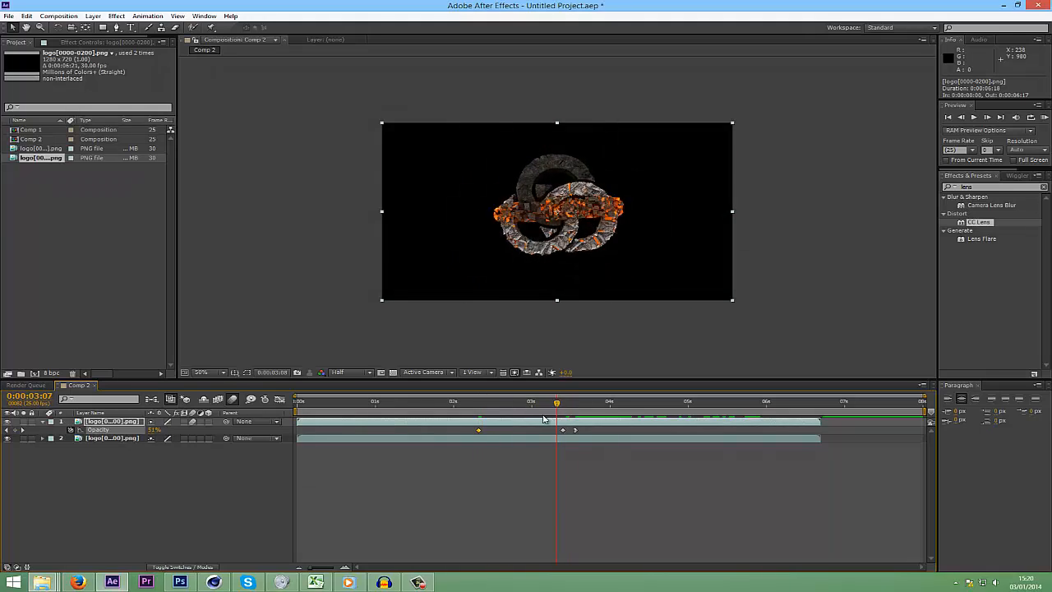
click(478, 402)
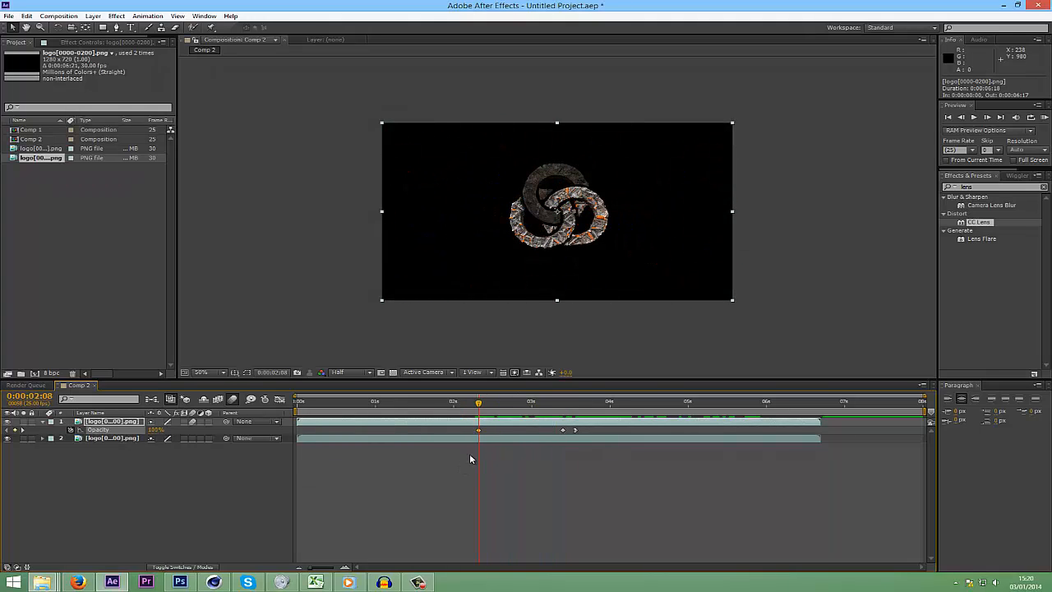
drag(479, 403, 562, 403)
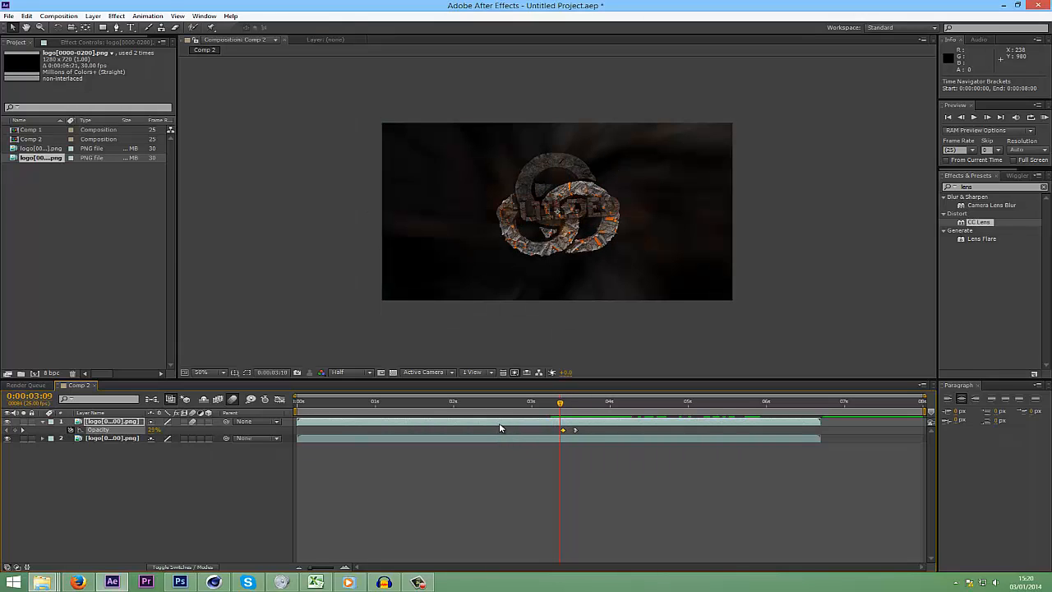
click(413, 402)
text(shine)
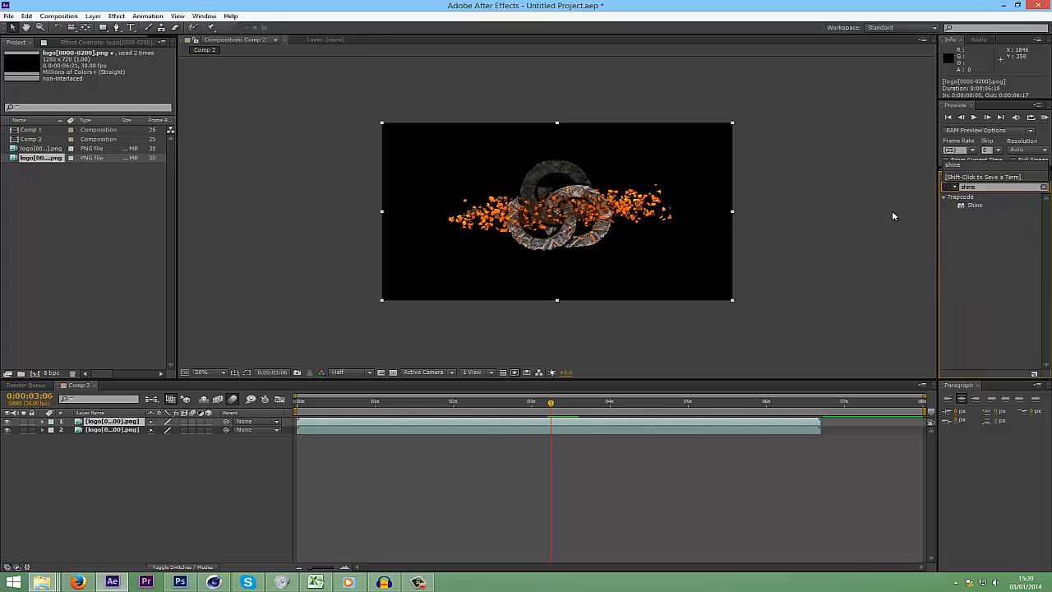
mouse_move(929, 282)
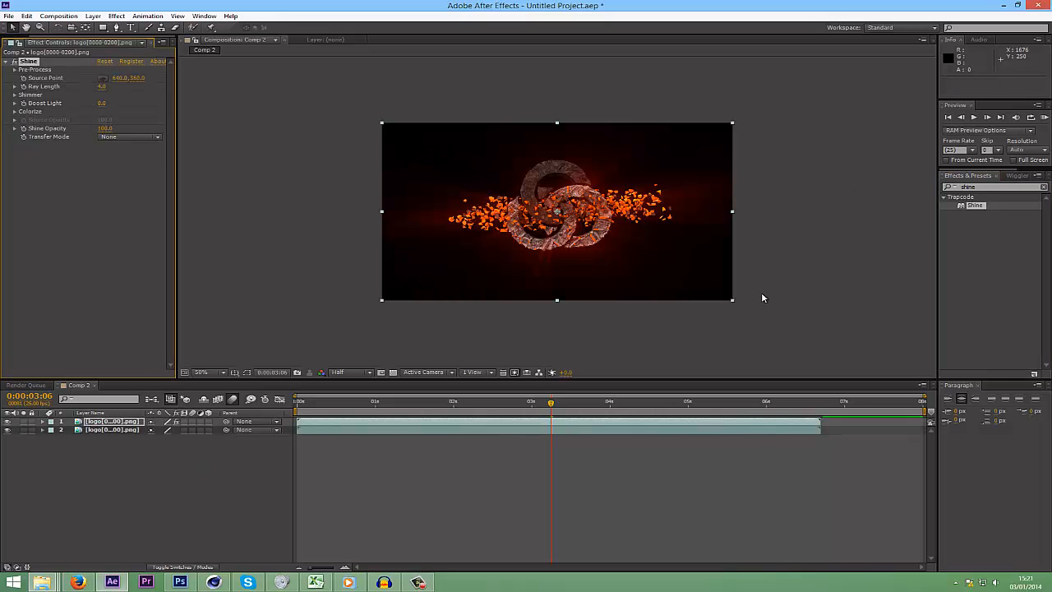
mouse_move(118, 412)
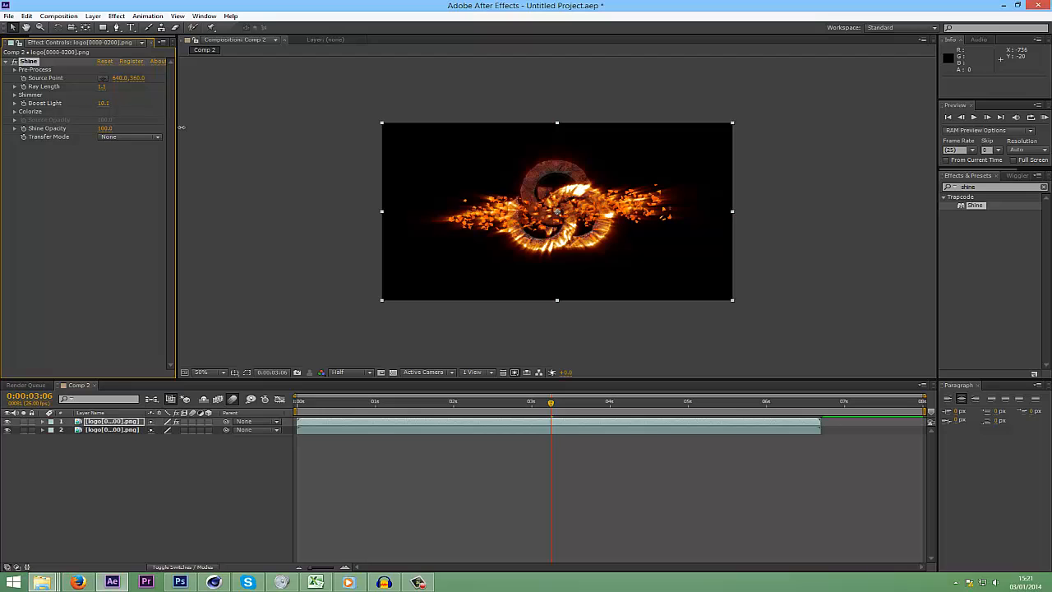
- Scrub near the impact to view the boosted Trapcode Shine rays
drag(550, 406, 541, 406)
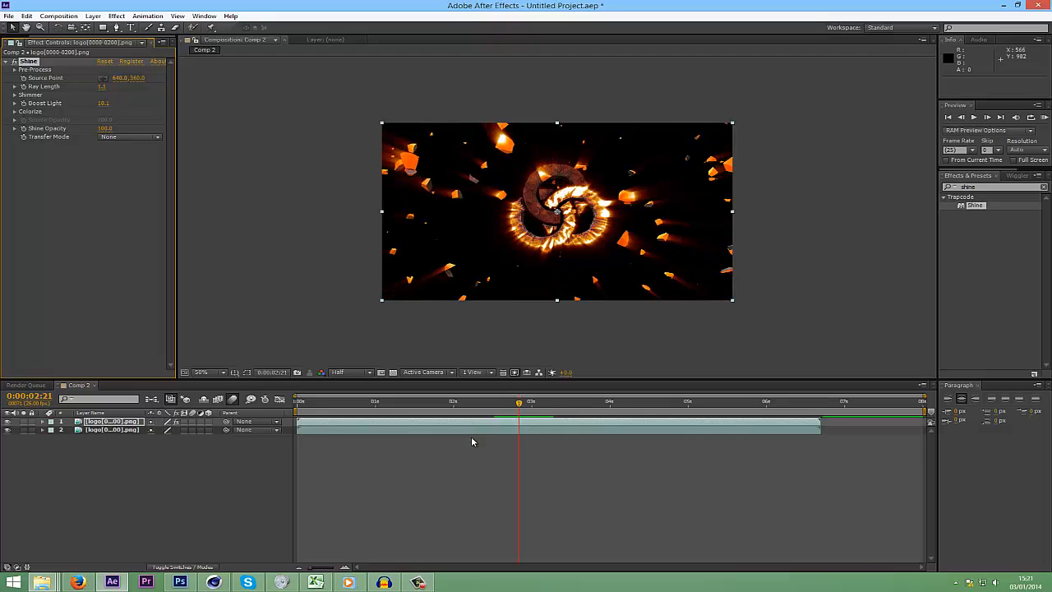
- Keyframe Shine Opacity 0 at 3:00, high at 3:09, 0 at 3:23, with Easy Ease
click(531, 402)
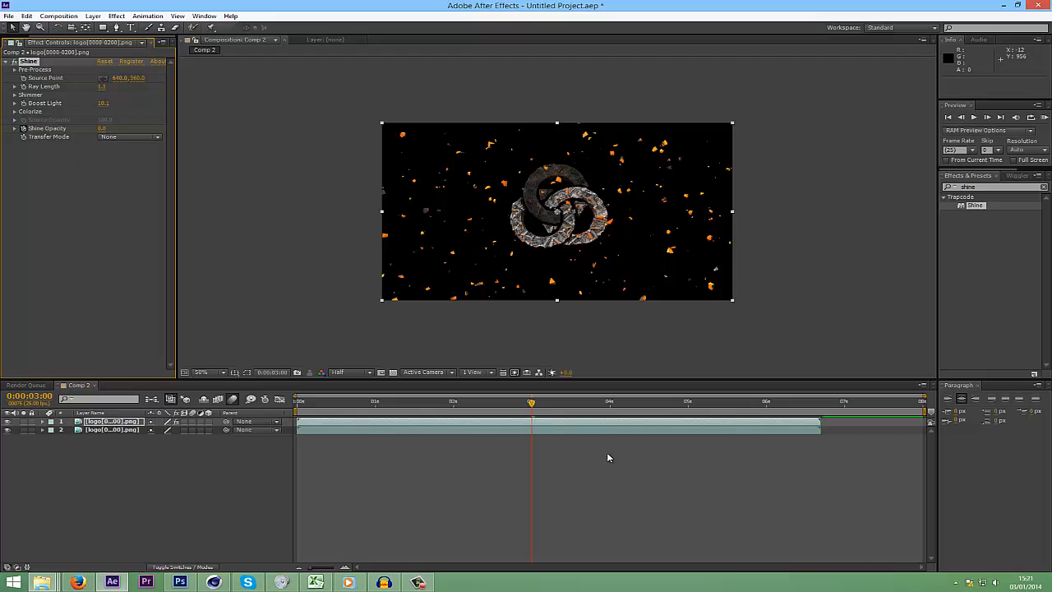
drag(531, 407, 554, 407)
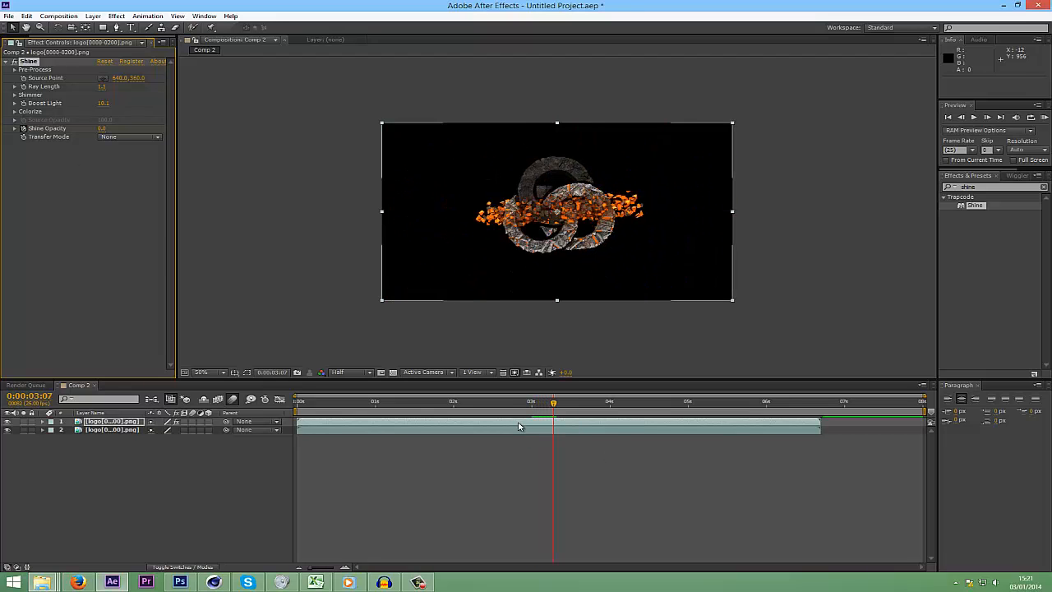
click(560, 402)
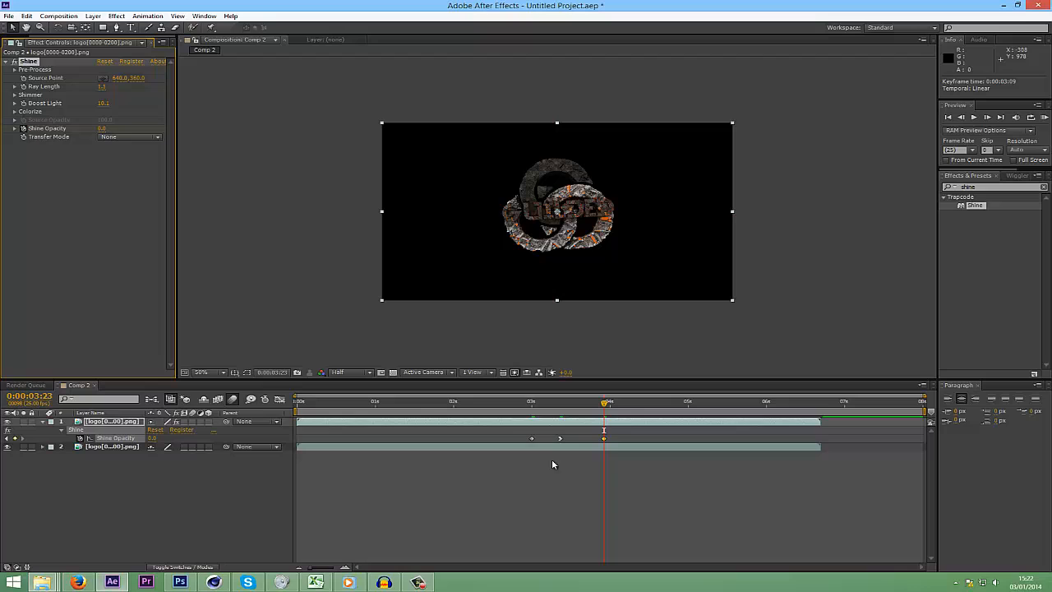
right_click(604, 446)
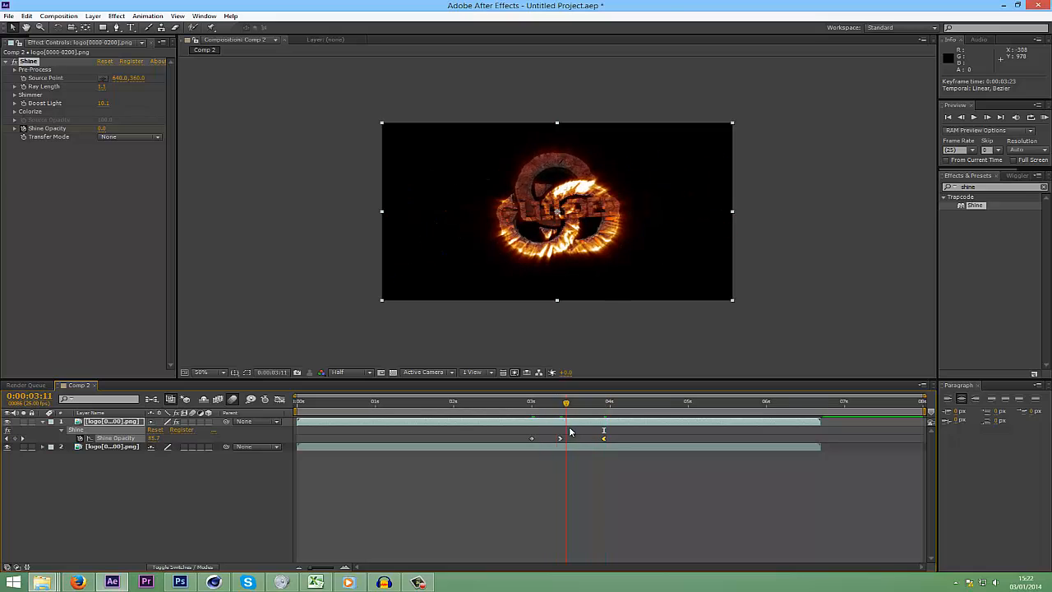
click(593, 401)
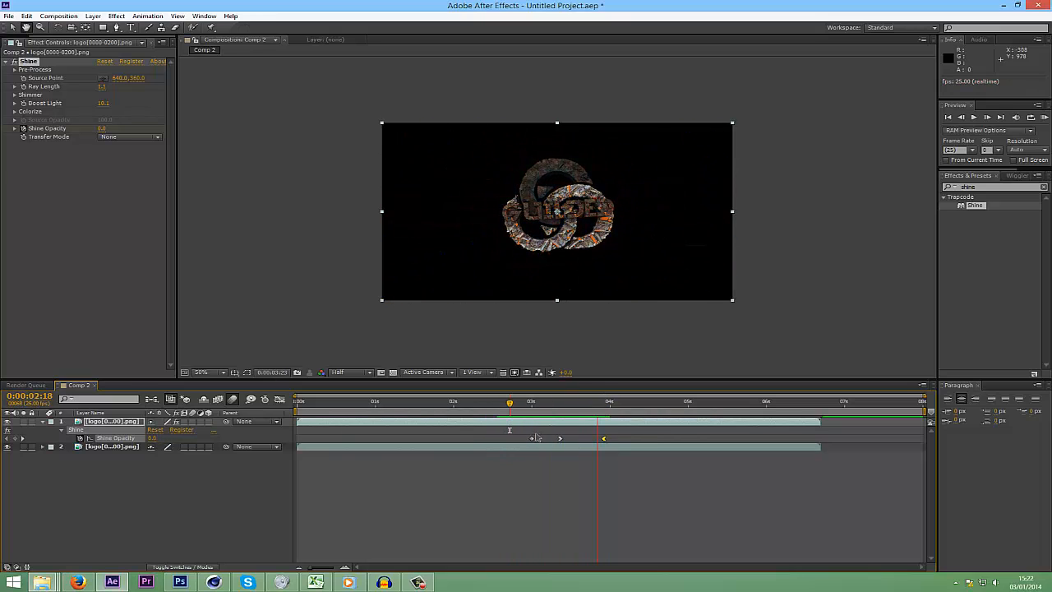
click(488, 406)
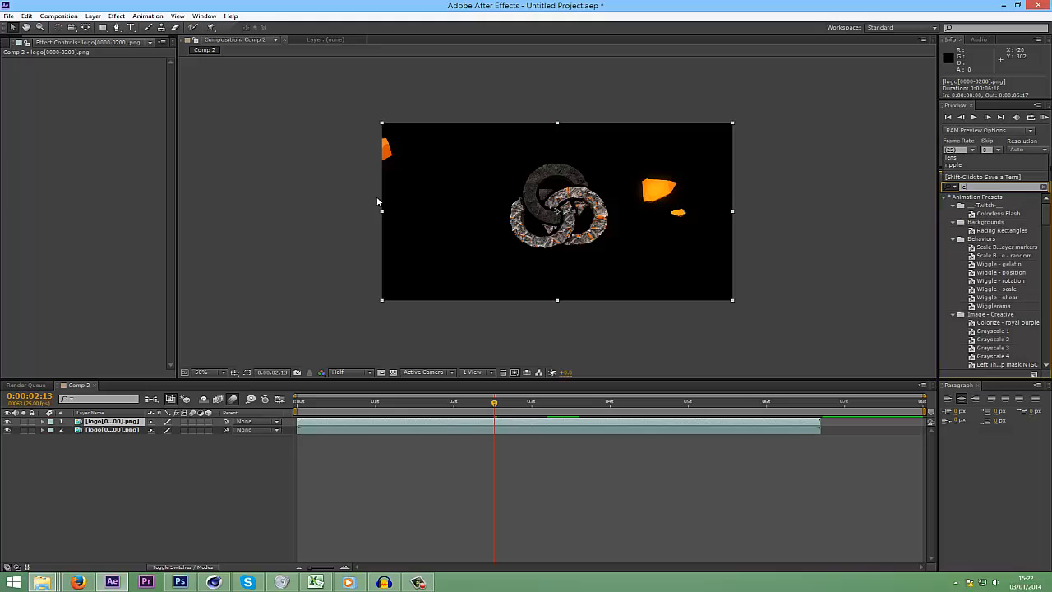
- Apply CC Lens to the top logo and raise its Size from 50 to about 157
text(lens)
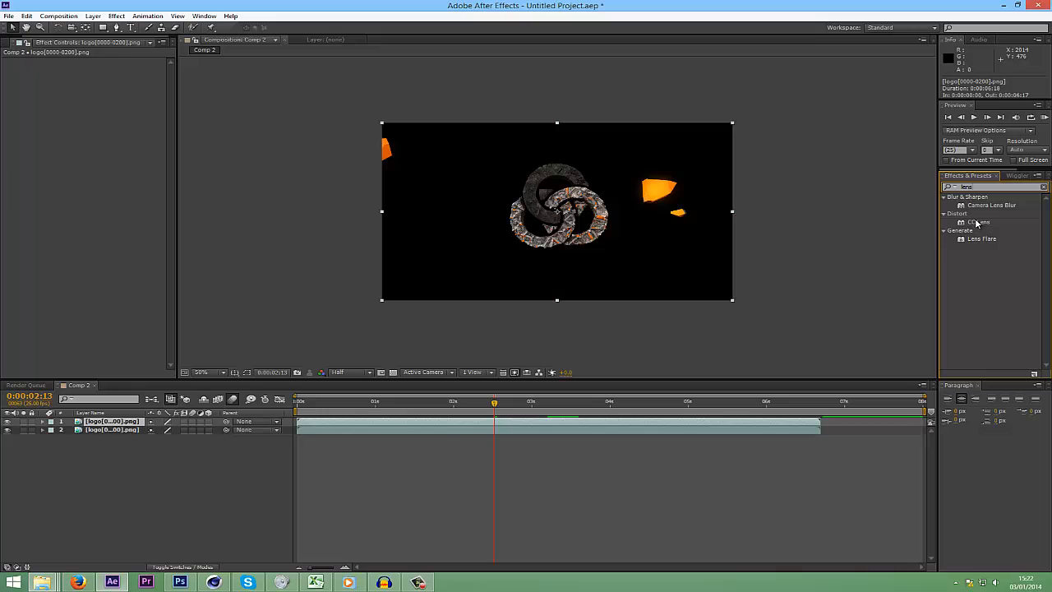
double_click(979, 221)
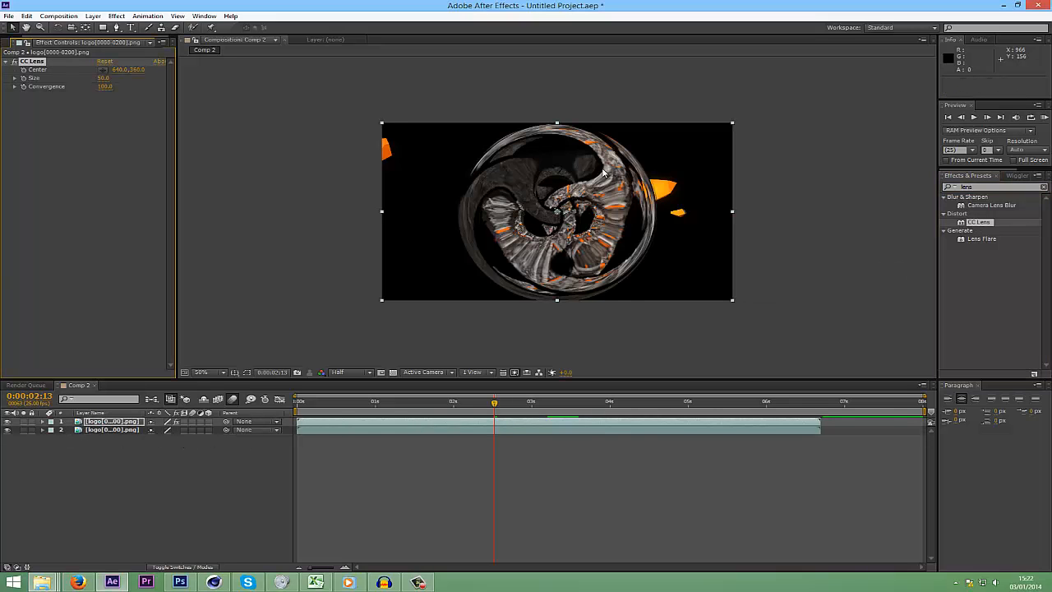
drag(104, 77, 129, 82)
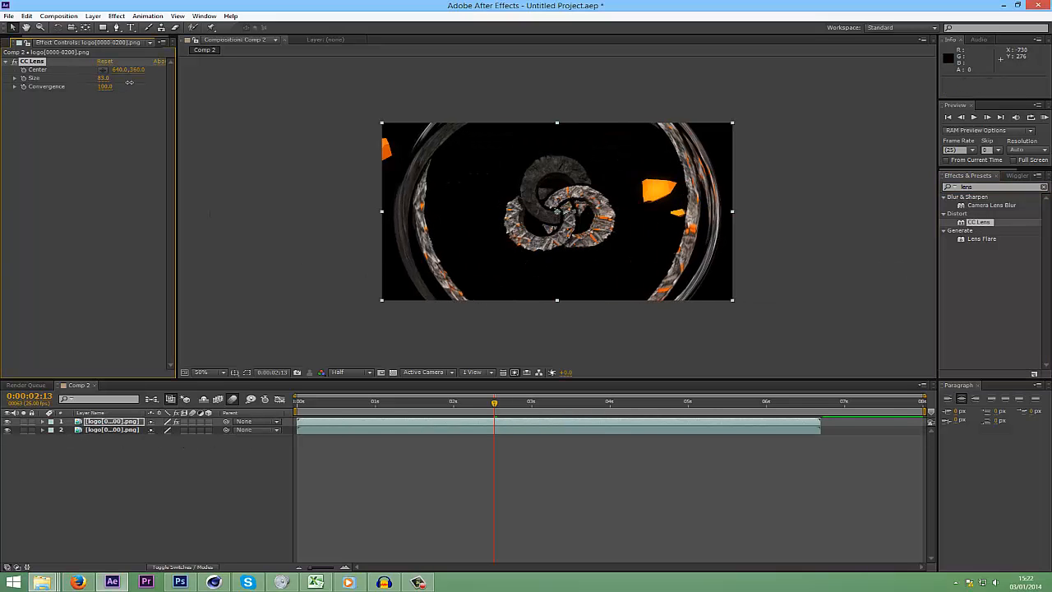
drag(104, 77, 82, 77)
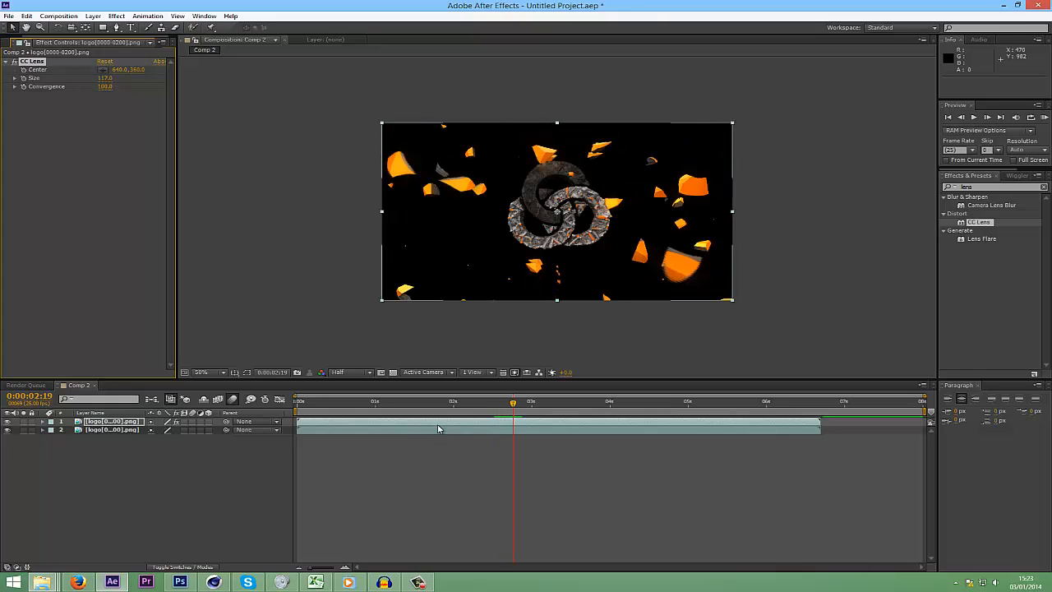
drag(514, 401, 498, 401)
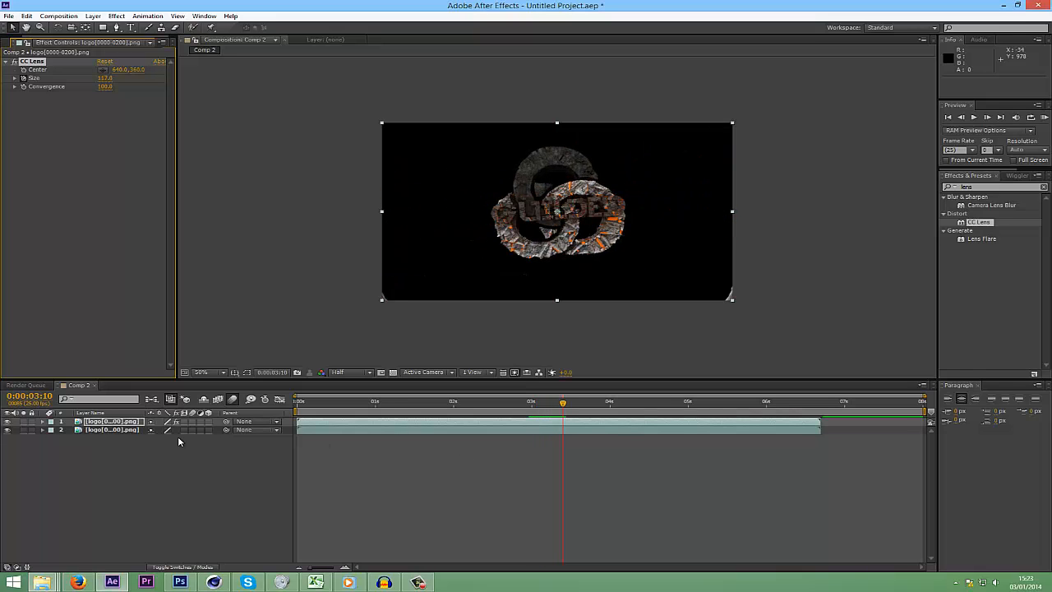
- Set the final CC Lens Size keyframe to 500 and scrub back through the opacity fade
click(43, 421)
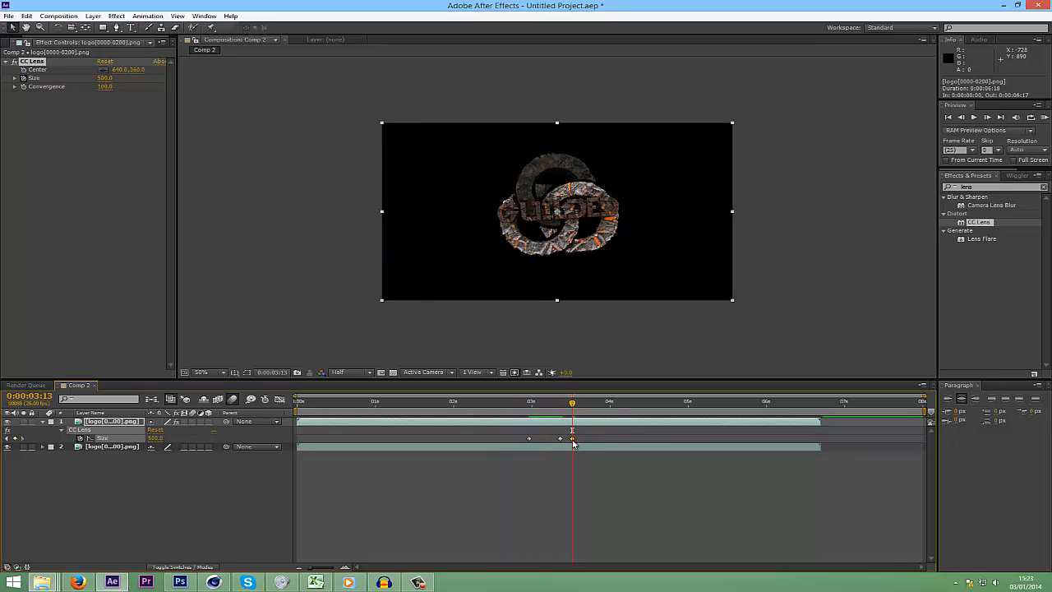
click(71, 421)
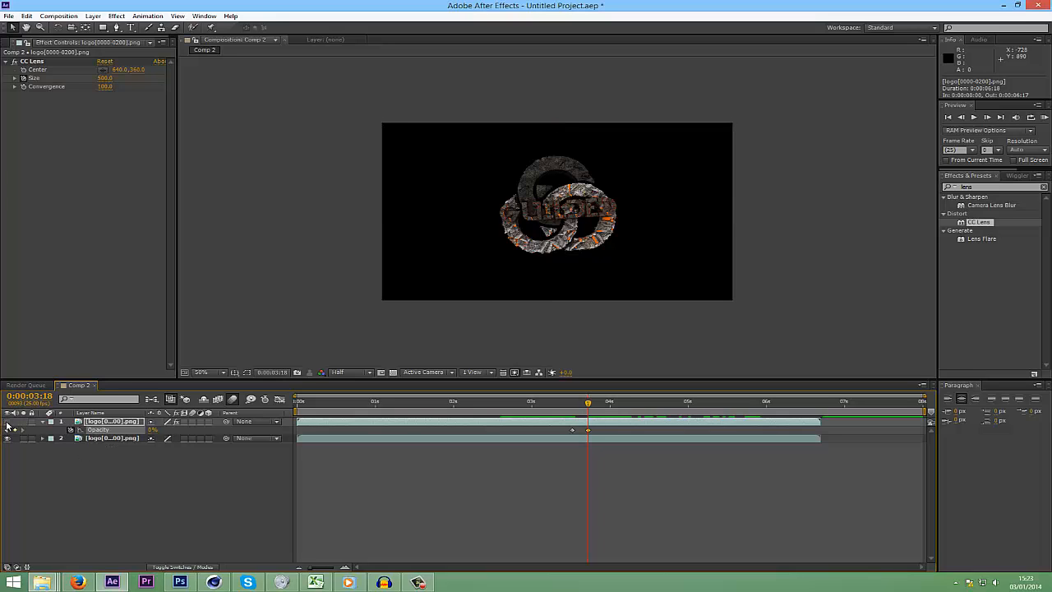
click(556, 211)
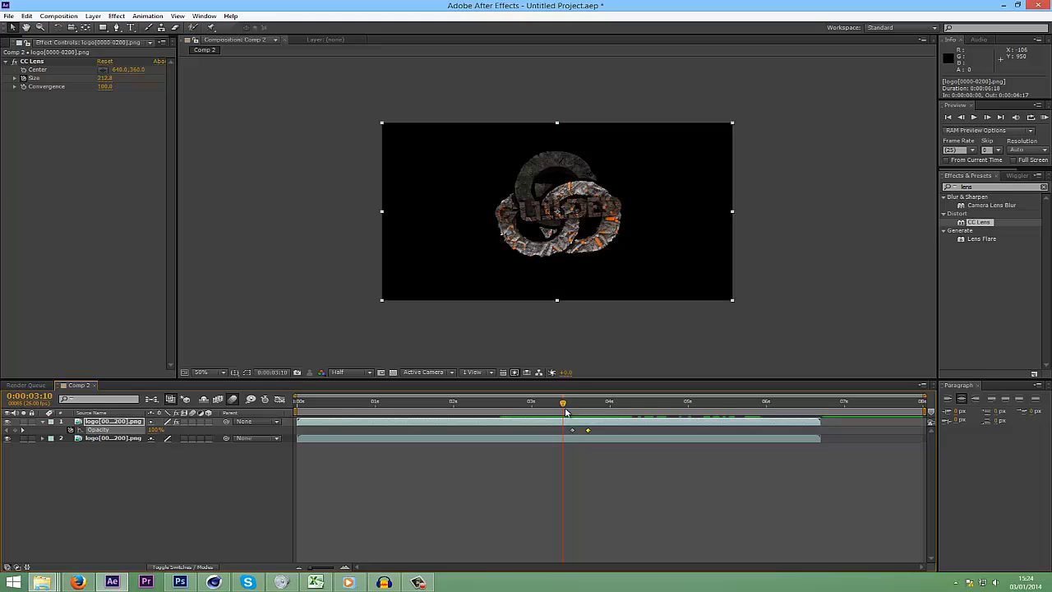
drag(563, 403, 518, 403)
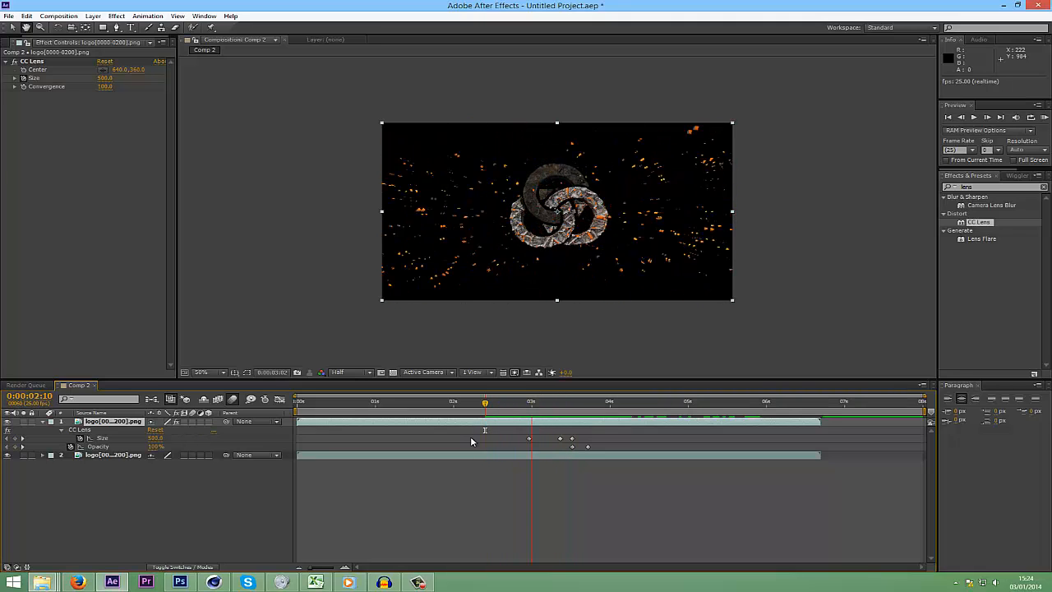
- Clear the 'Effects & Presets' search text so all effect categories are listed
click(533, 402)
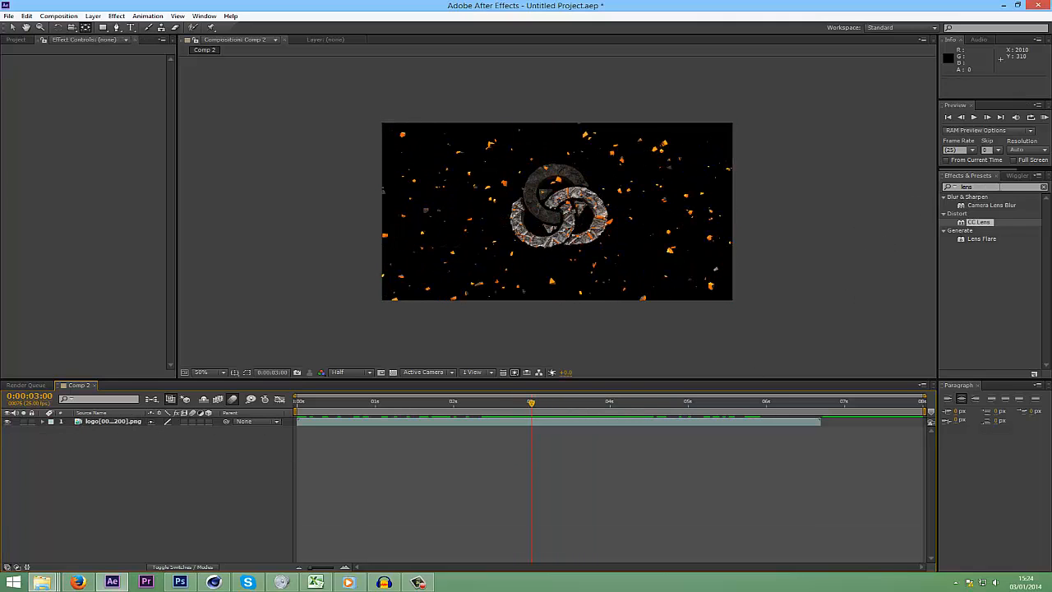
click(1040, 187)
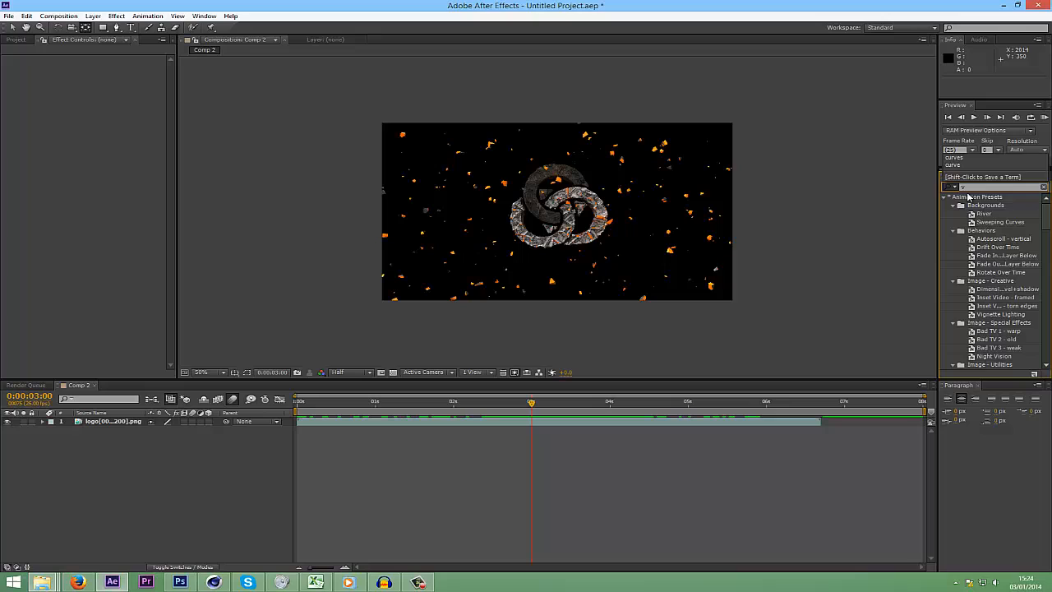
click(1044, 186)
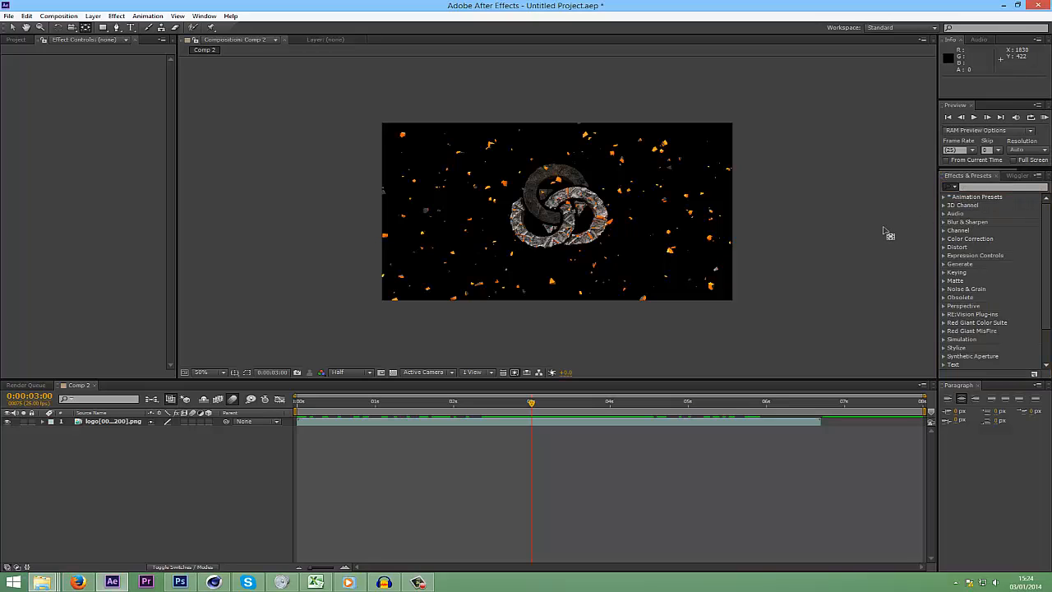
mouse_move(353, 303)
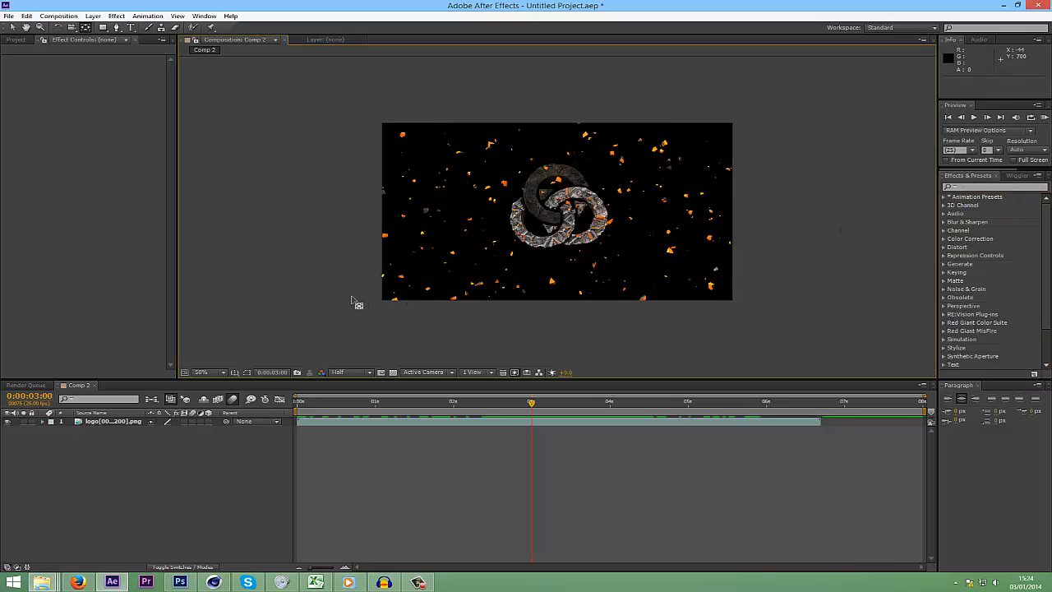
mouse_move(262, 313)
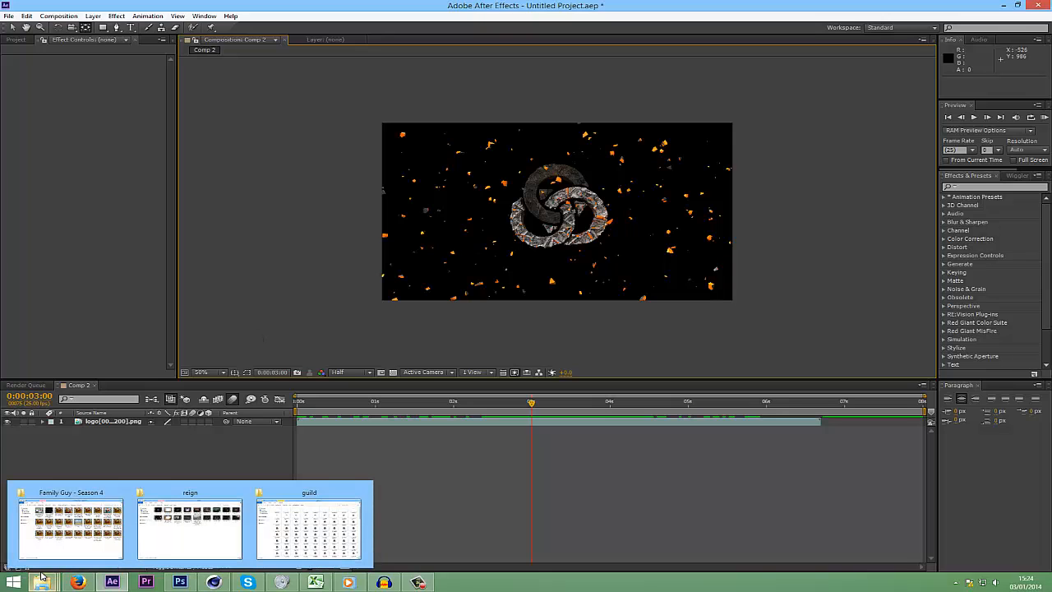
mouse_move(241, 538)
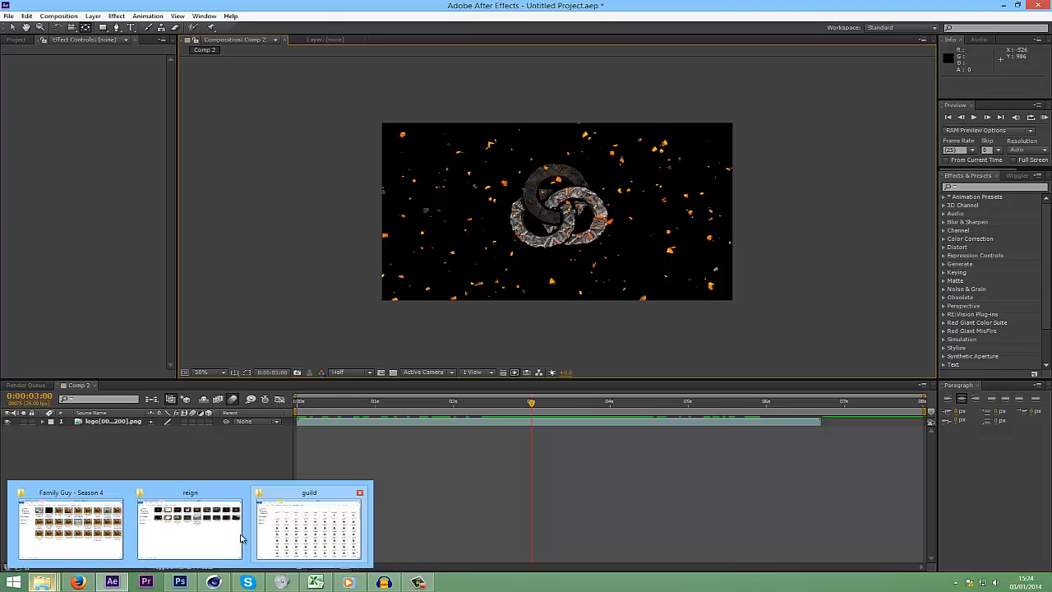
- Browse File Explorer from Graphics to the After Effects 'Overlays & Backings' stock folder
click(189, 526)
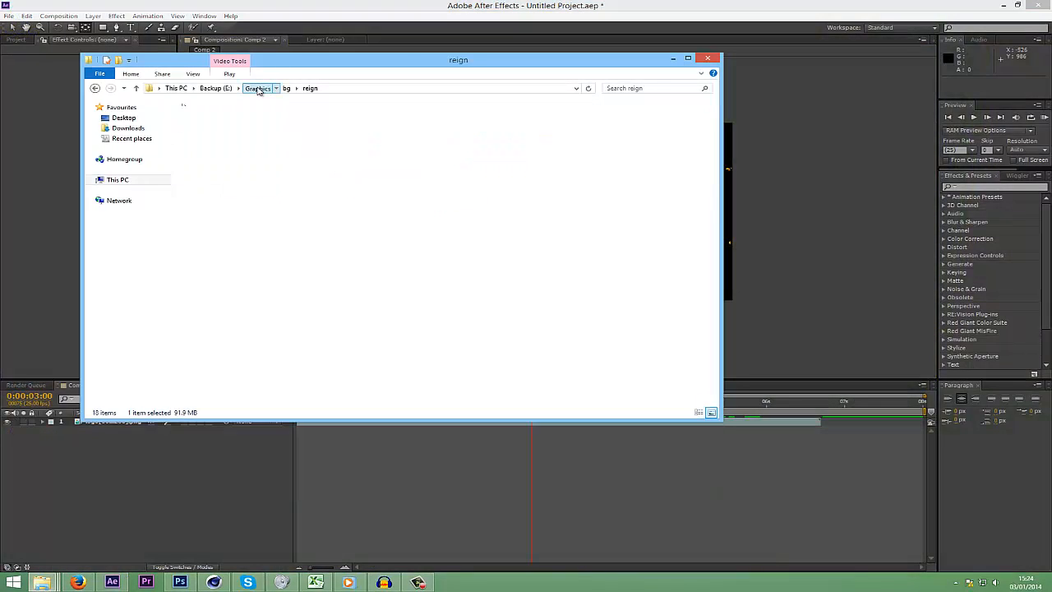
click(258, 88)
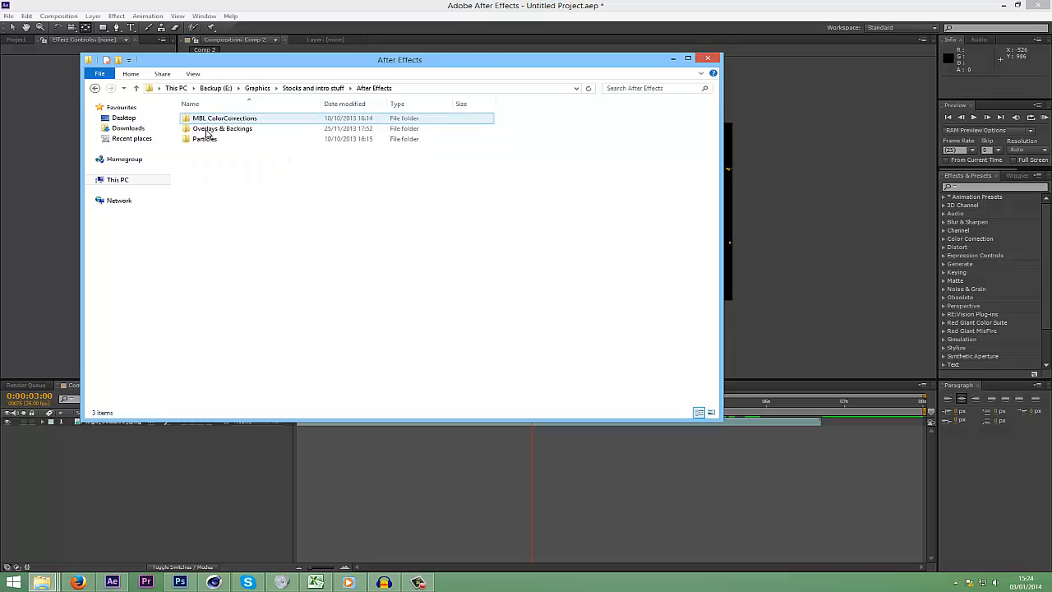
double_click(222, 128)
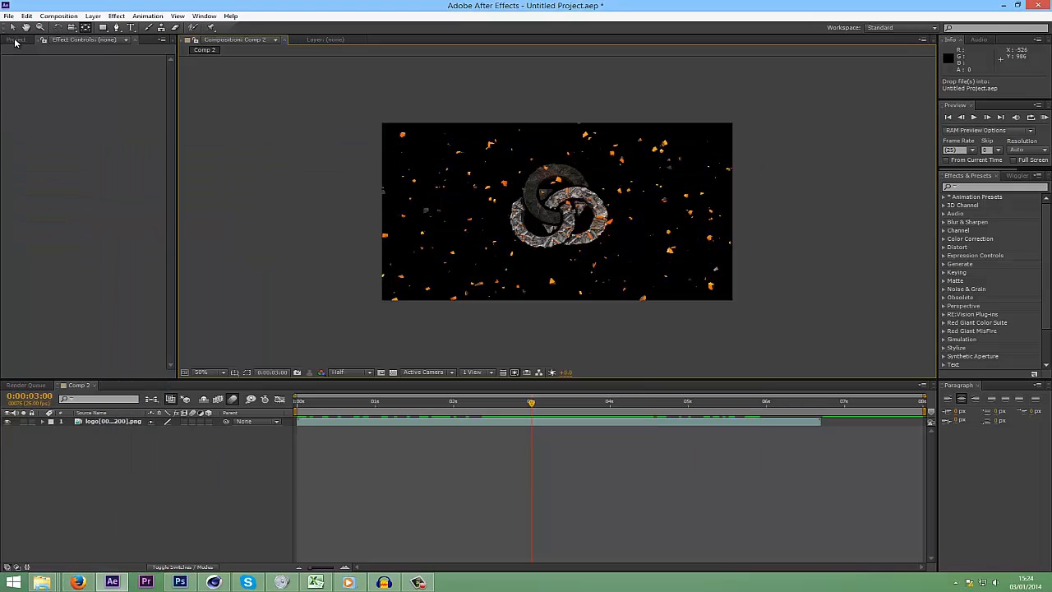
- Place the Energy Blast clip above the logo in Comp 2, starting near 0:00:03:07
click(15, 40)
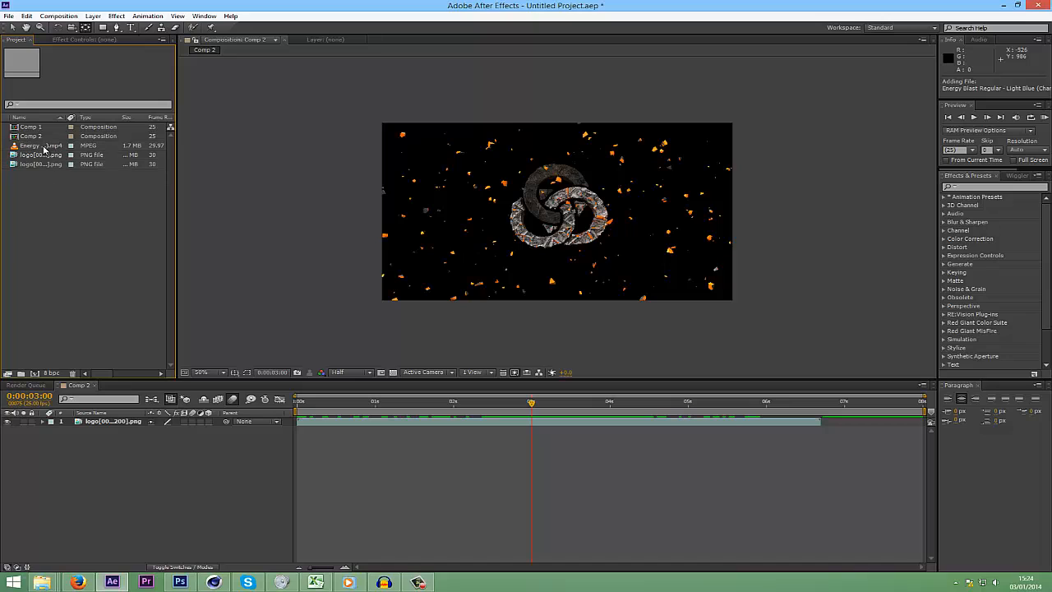
click(33, 145)
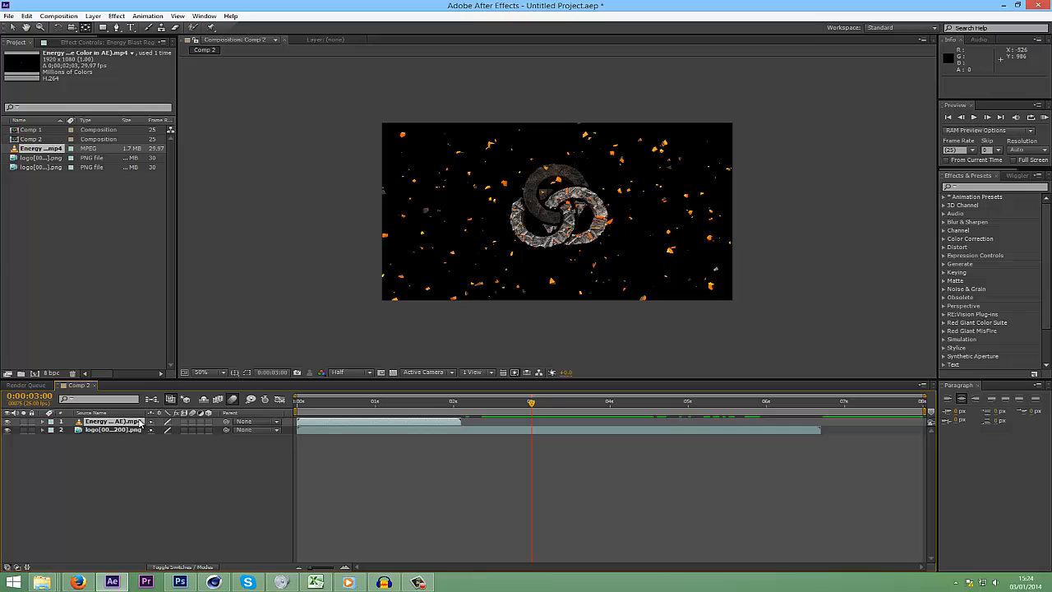
click(532, 402)
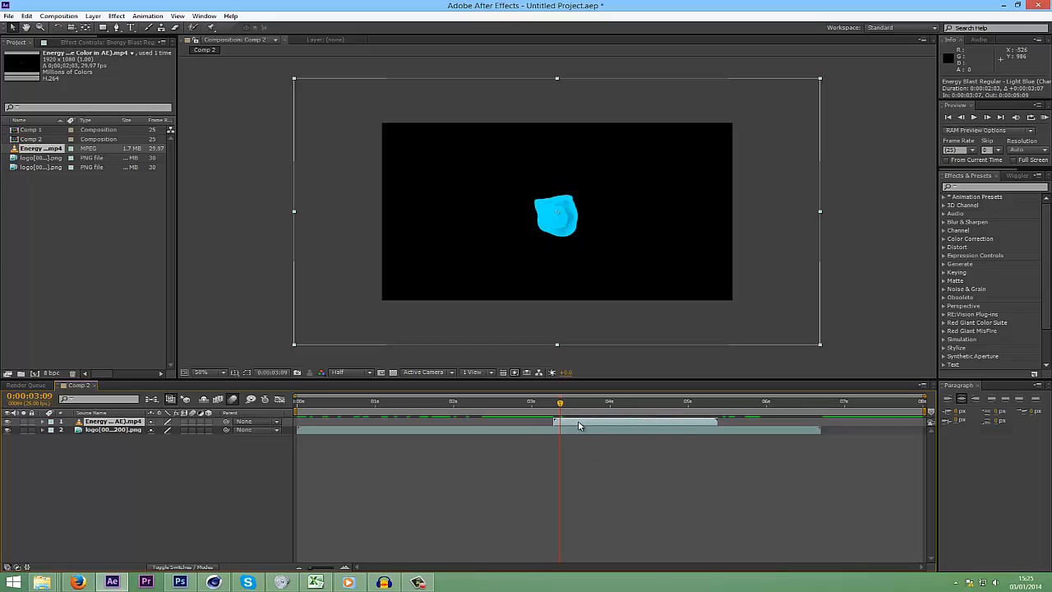
- Set the Energy Blast layer's blending mode to Screen and preview a later frame
right_click(113, 421)
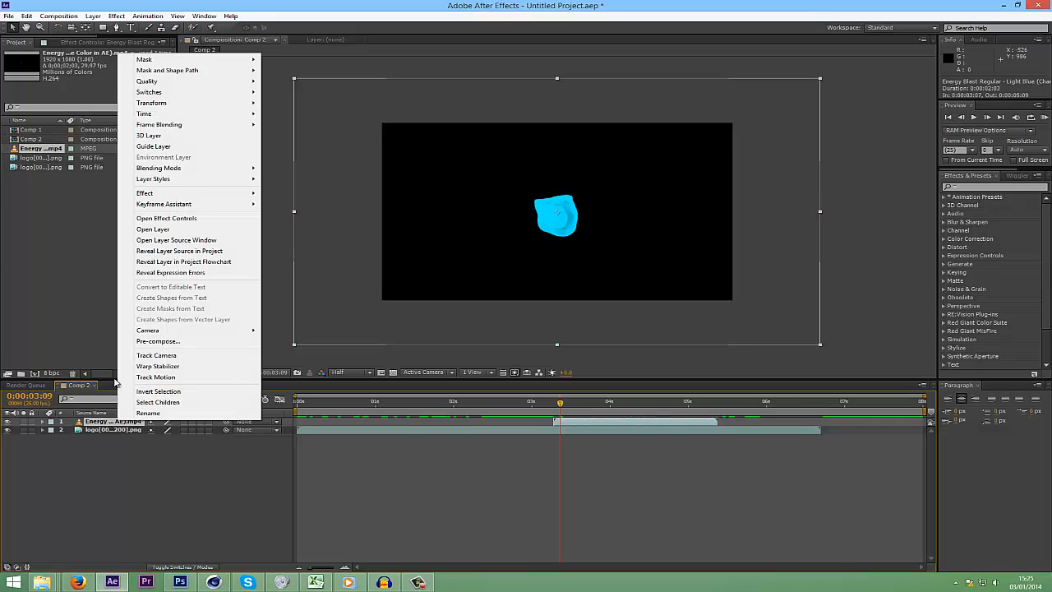
click(159, 167)
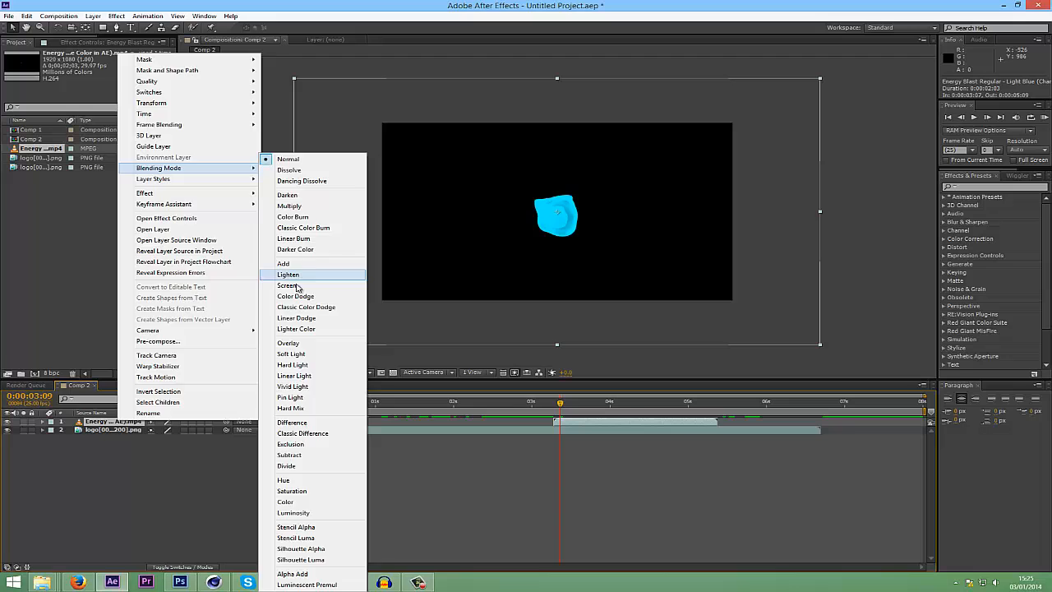
click(288, 274)
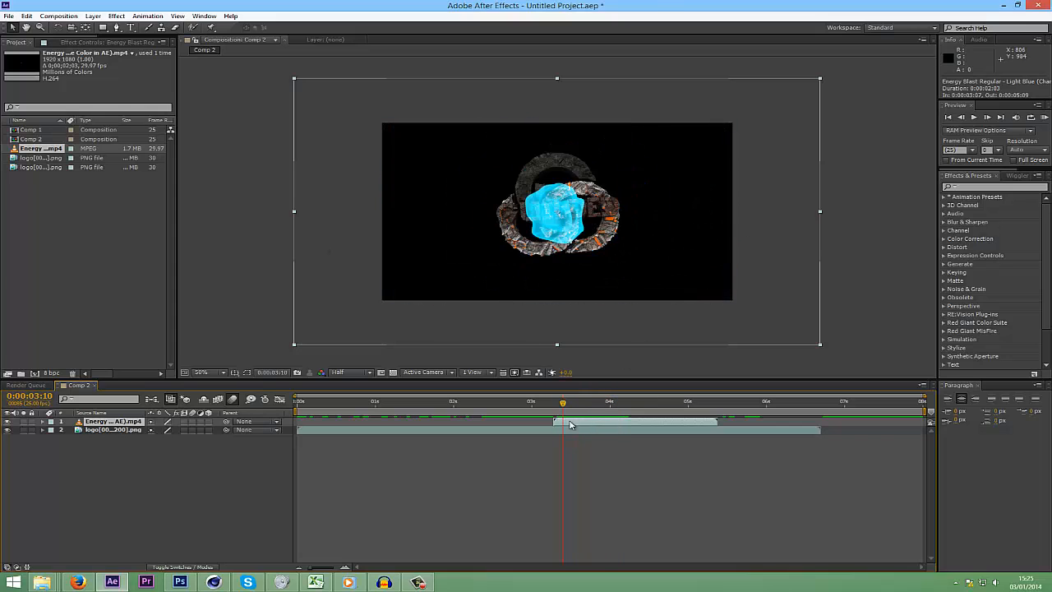
drag(564, 401, 598, 401)
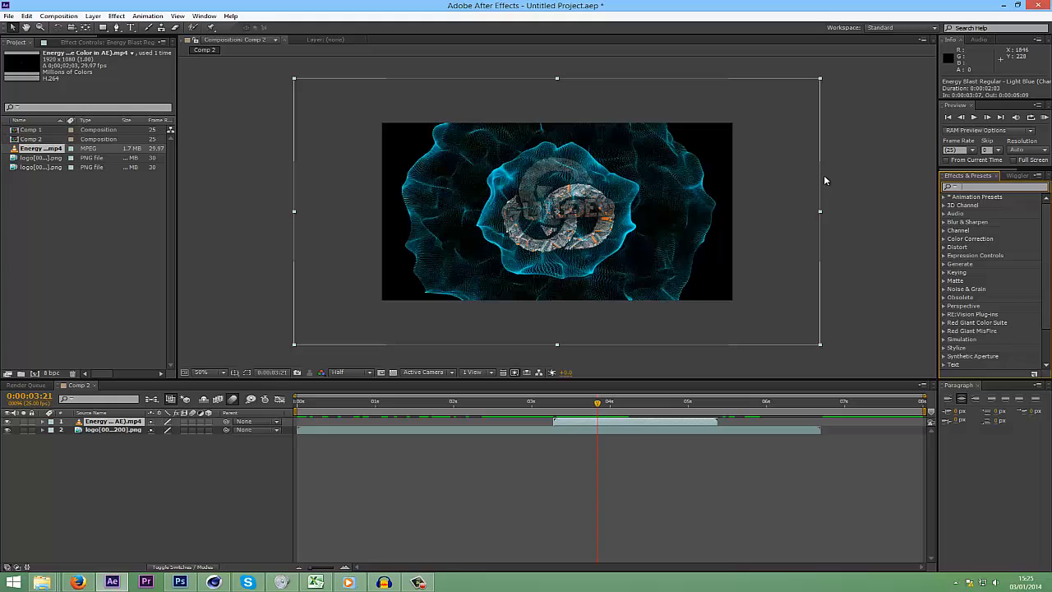
- Apply a Tint effect to the Energy Blast, mapping white to orange
text(tint)
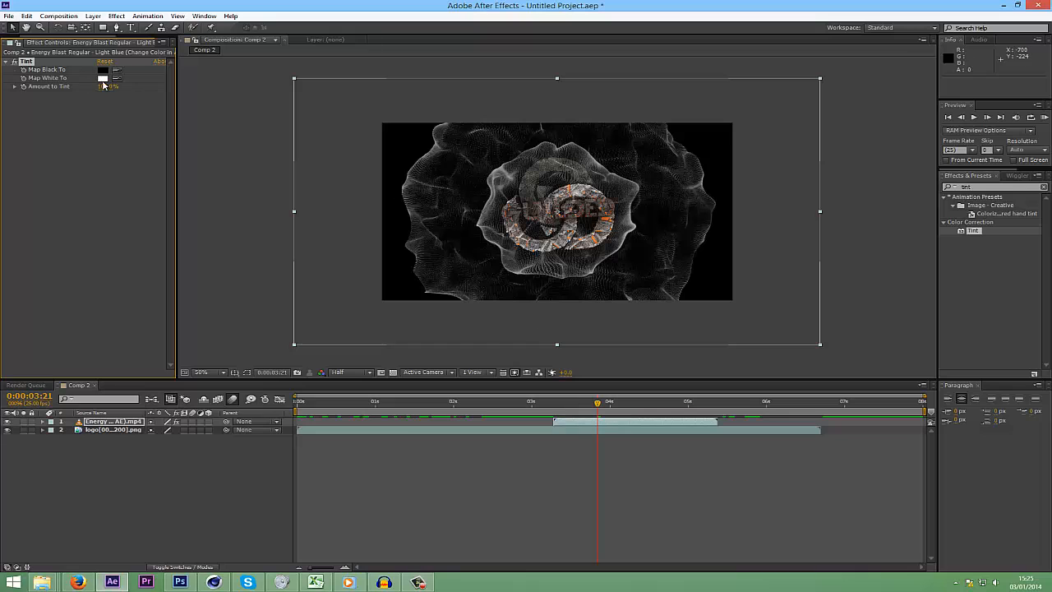
click(103, 77)
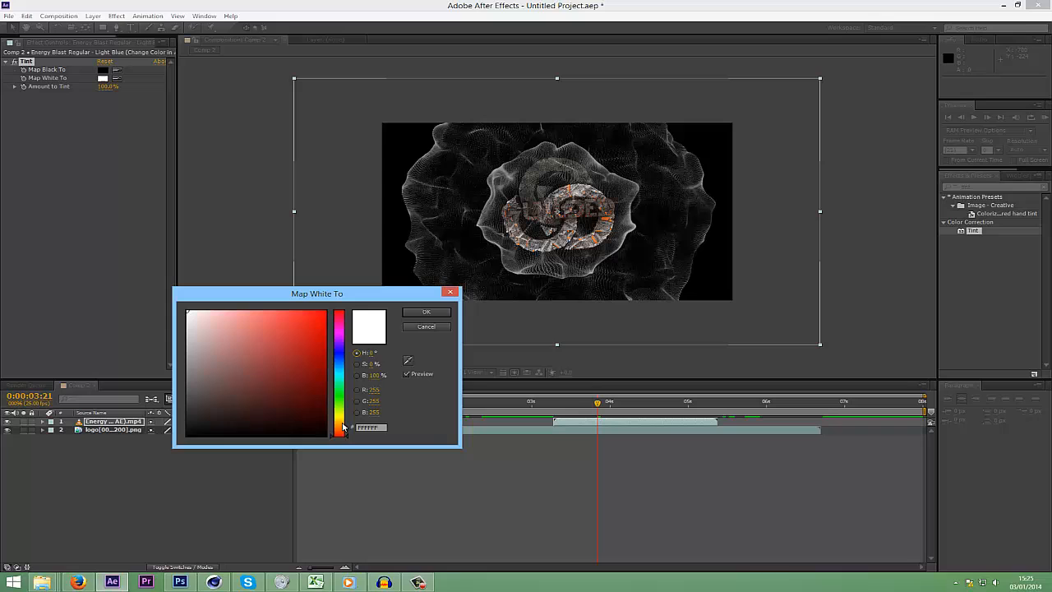
click(288, 337)
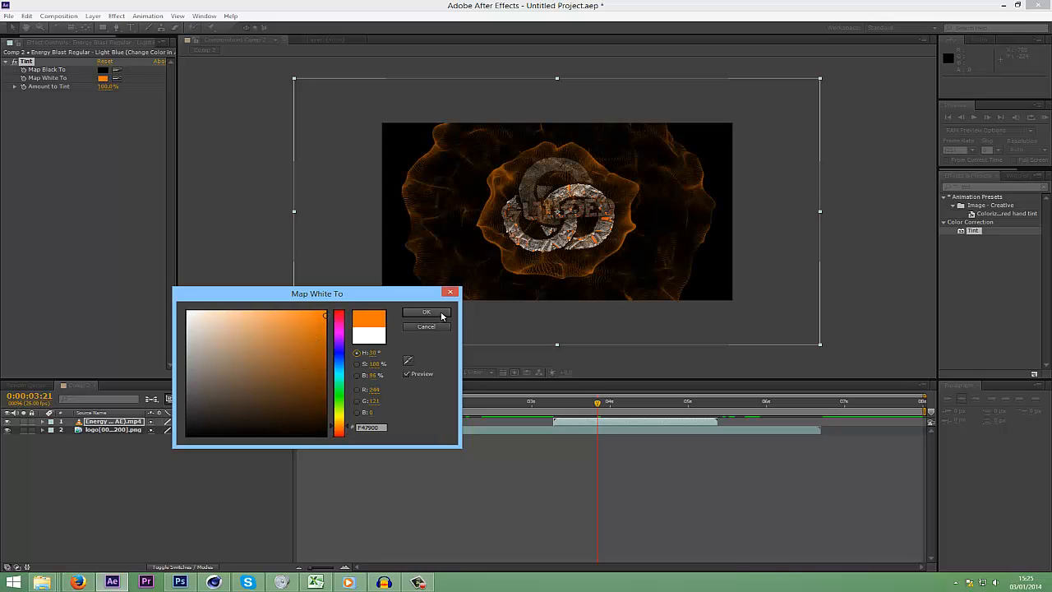
click(426, 312)
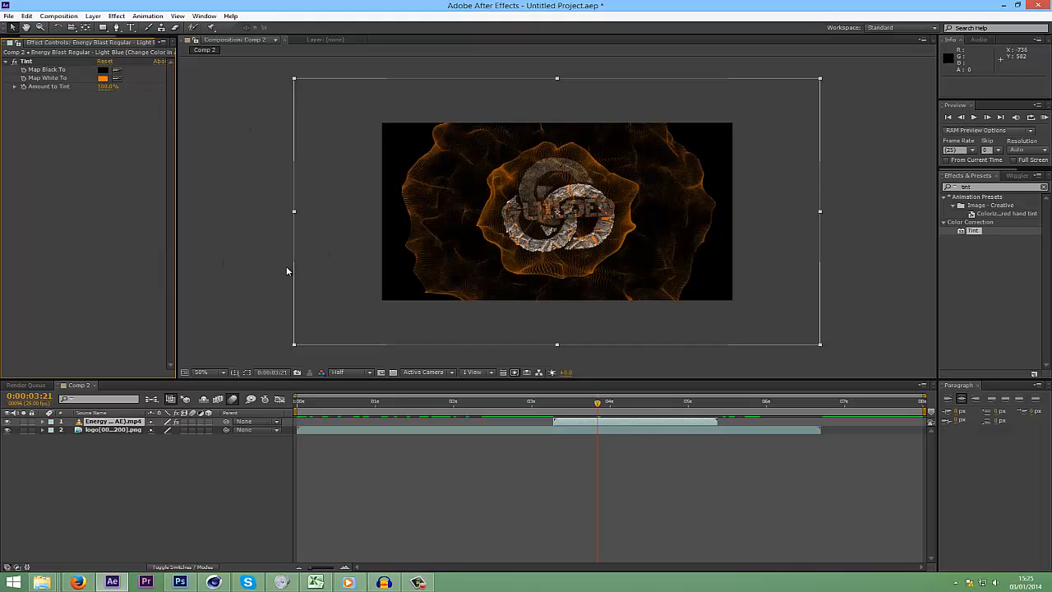
click(563, 402)
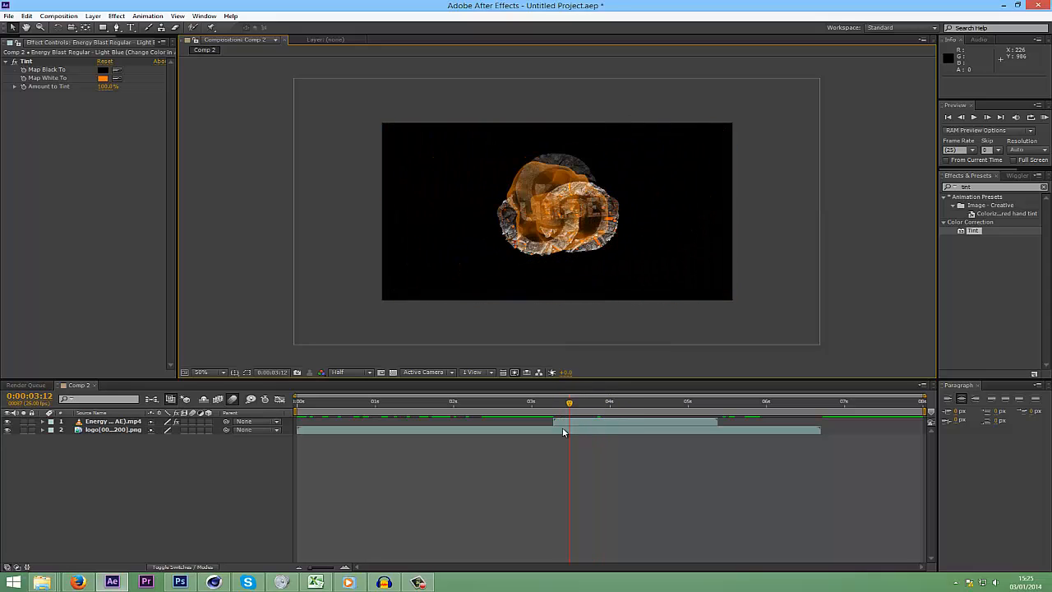
click(548, 401)
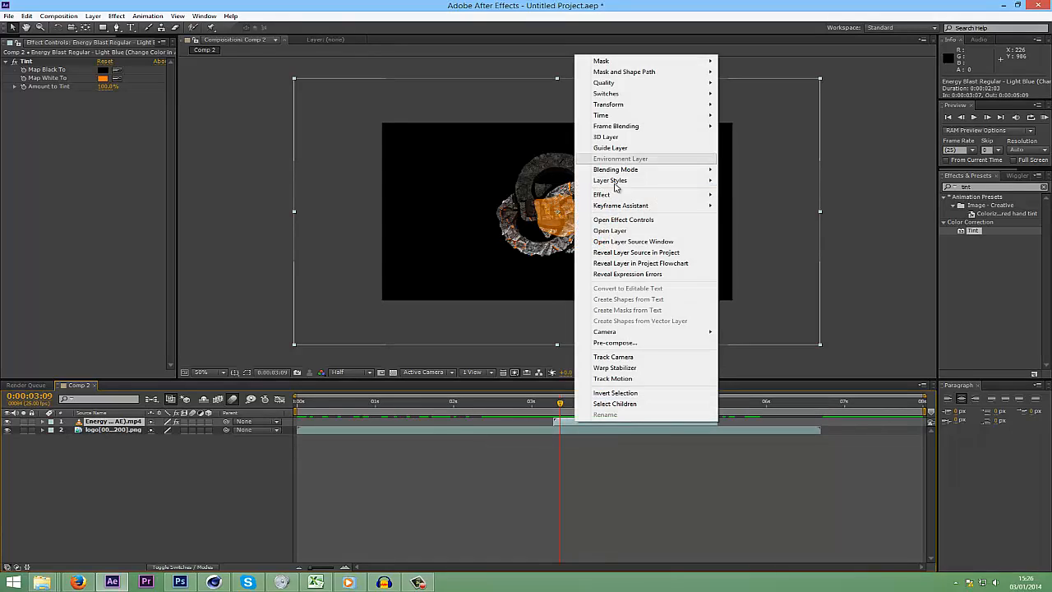
mouse_move(601, 115)
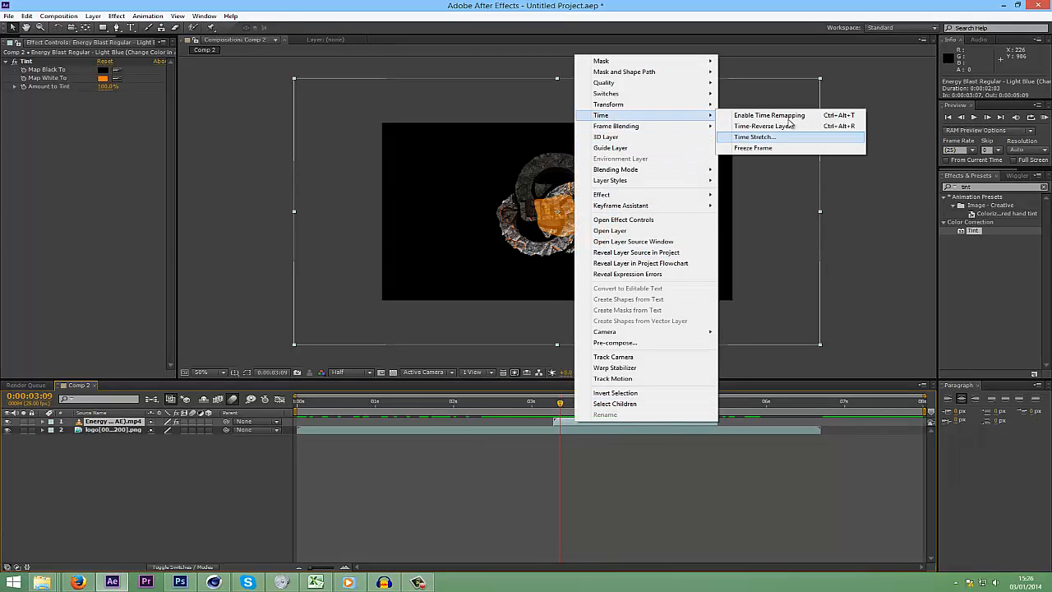
- Enable Time Remapping on the Energy Blast and add a remap keyframe at 0:00:03:12
click(769, 115)
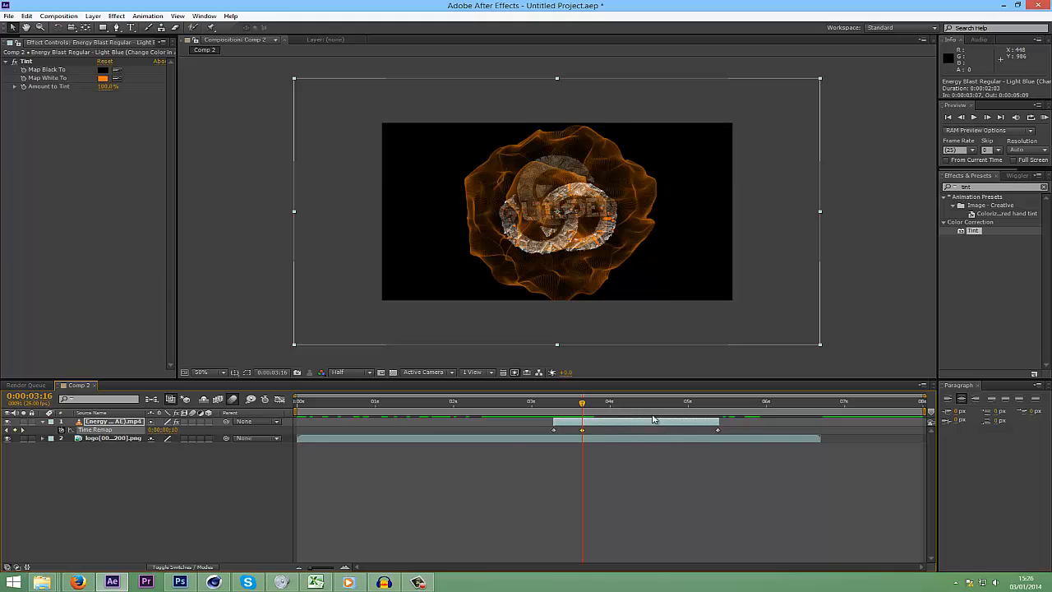
click(582, 429)
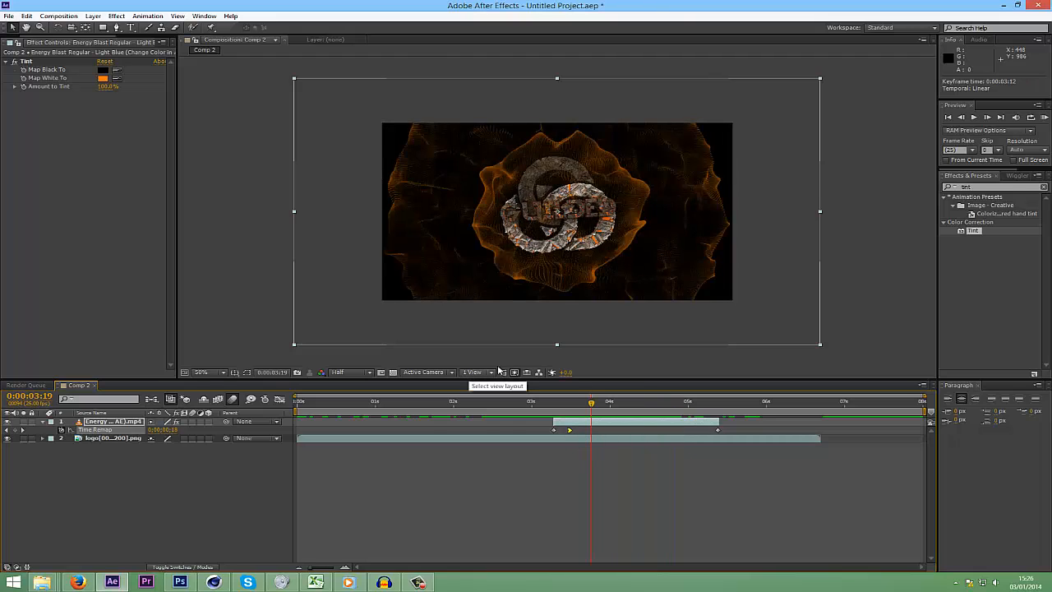
- Keyframe the Energy Blast's Opacity to lower values so the orange wave fades
click(525, 402)
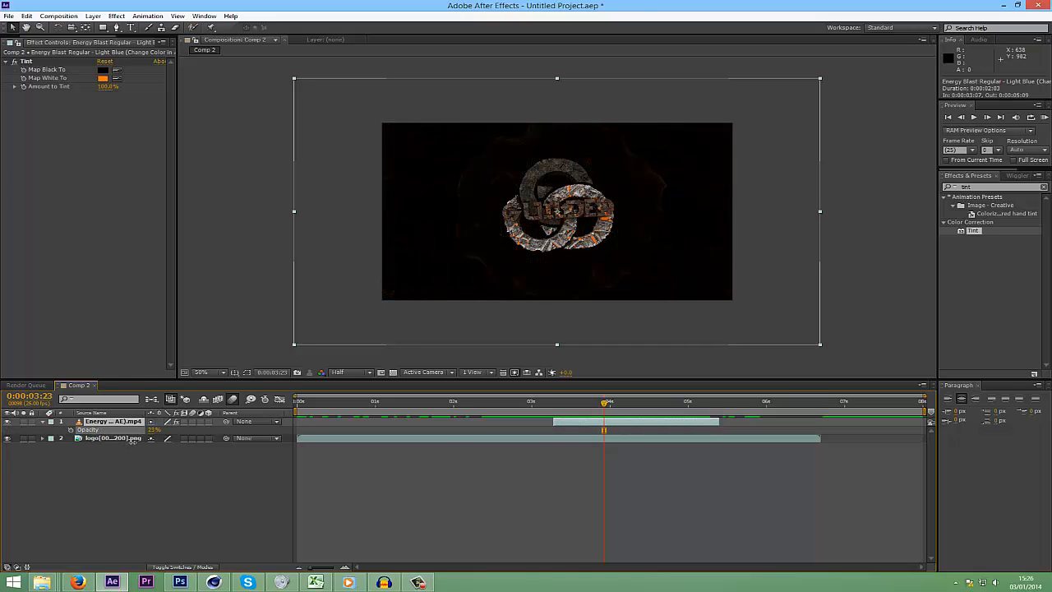
click(525, 402)
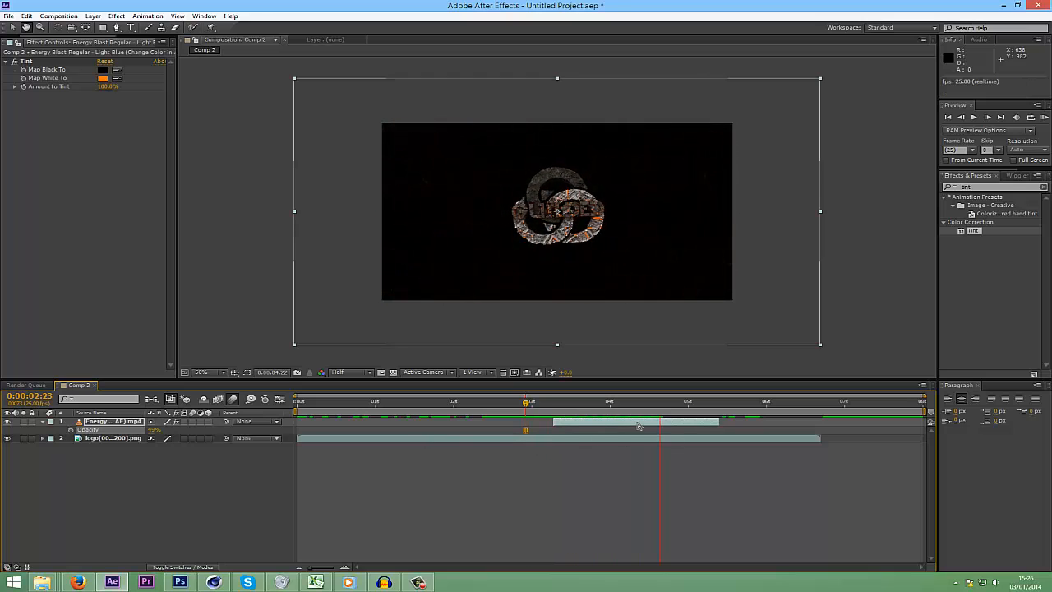
click(547, 402)
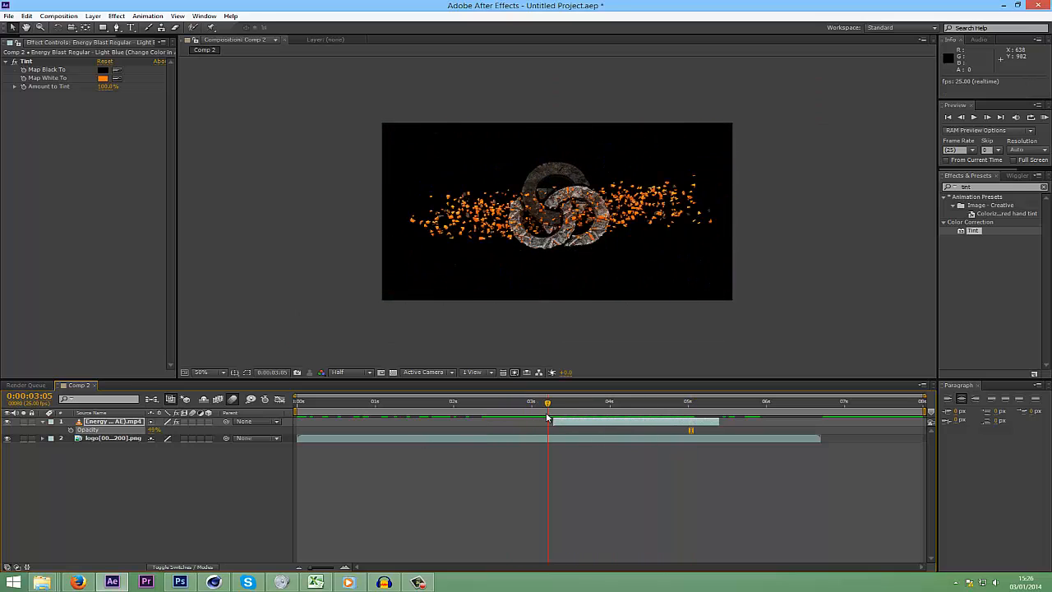